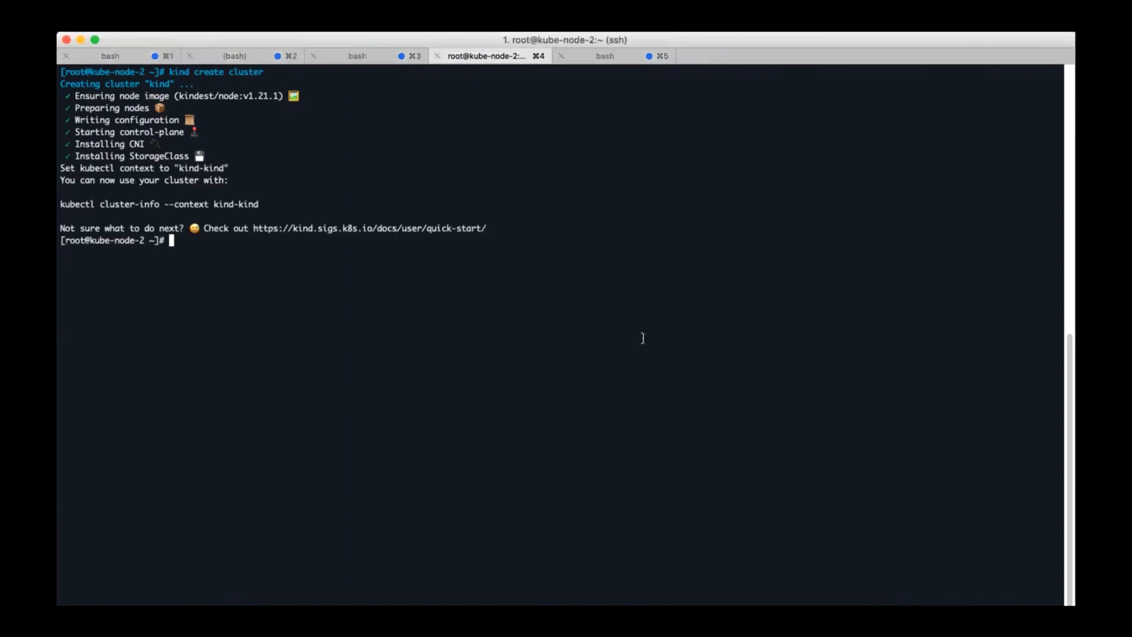
mouse_move(645, 344)
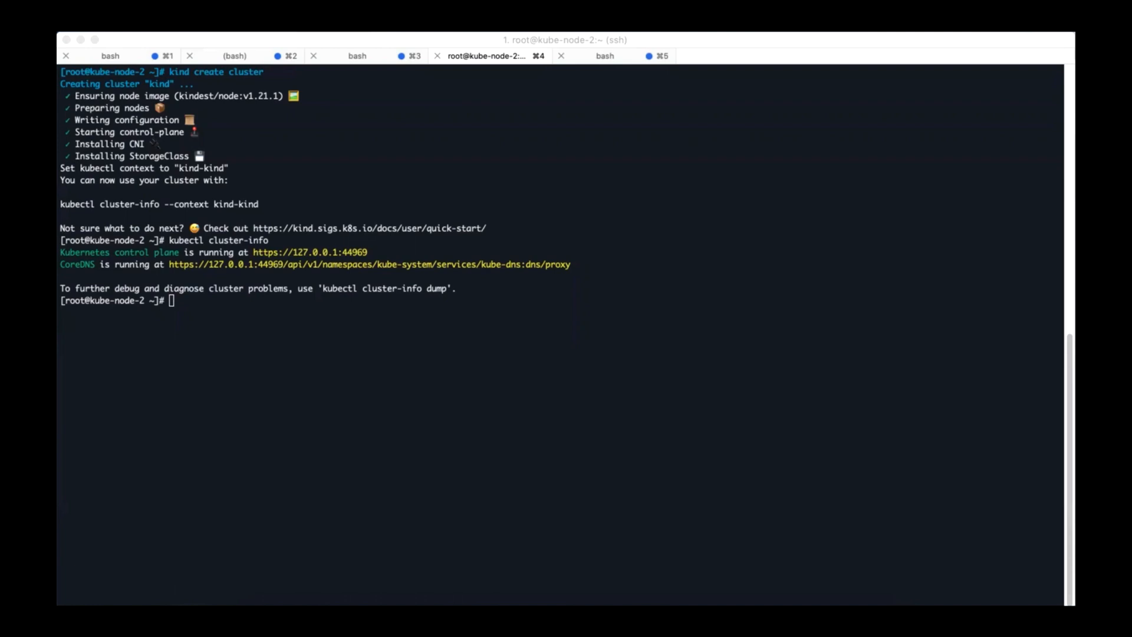
mouse_move(691, 282)
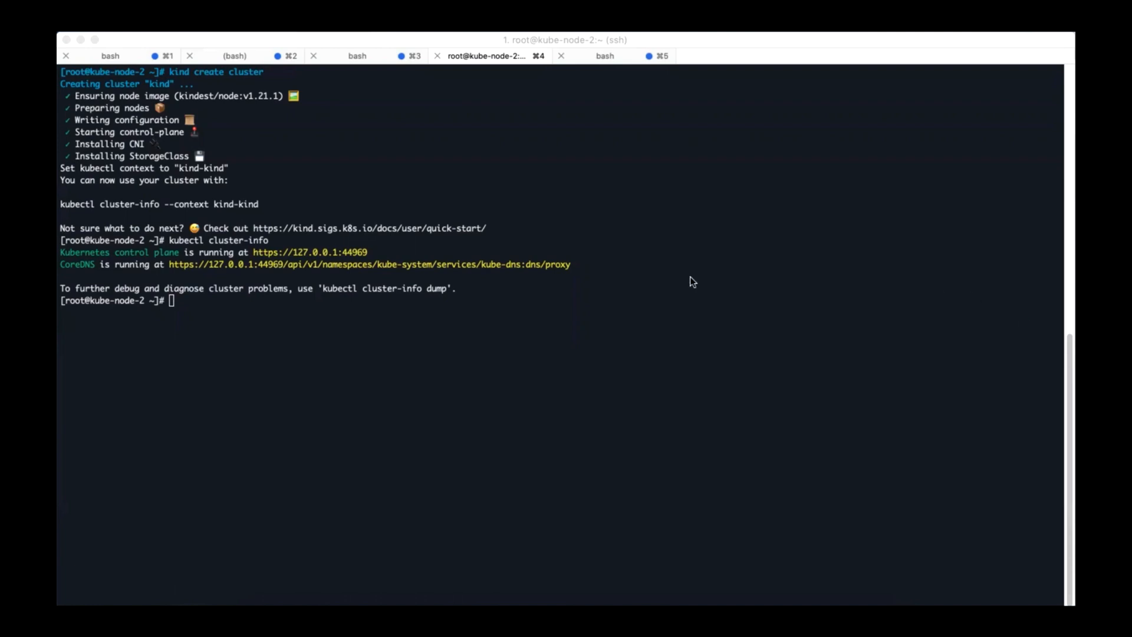
mouse_move(896, 264)
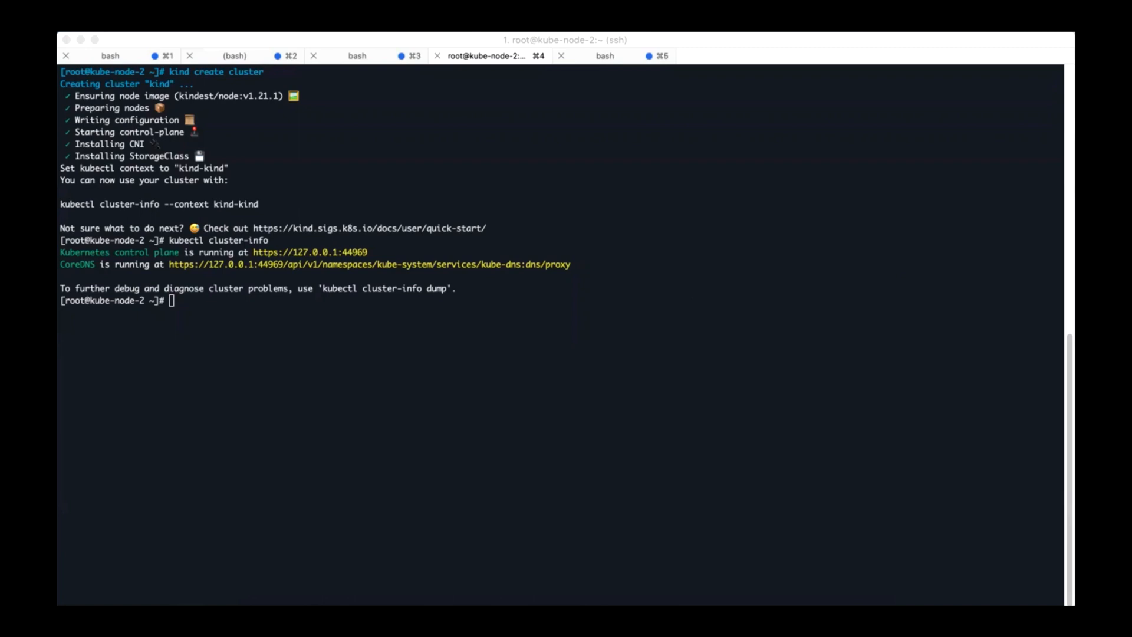
mouse_move(700, 317)
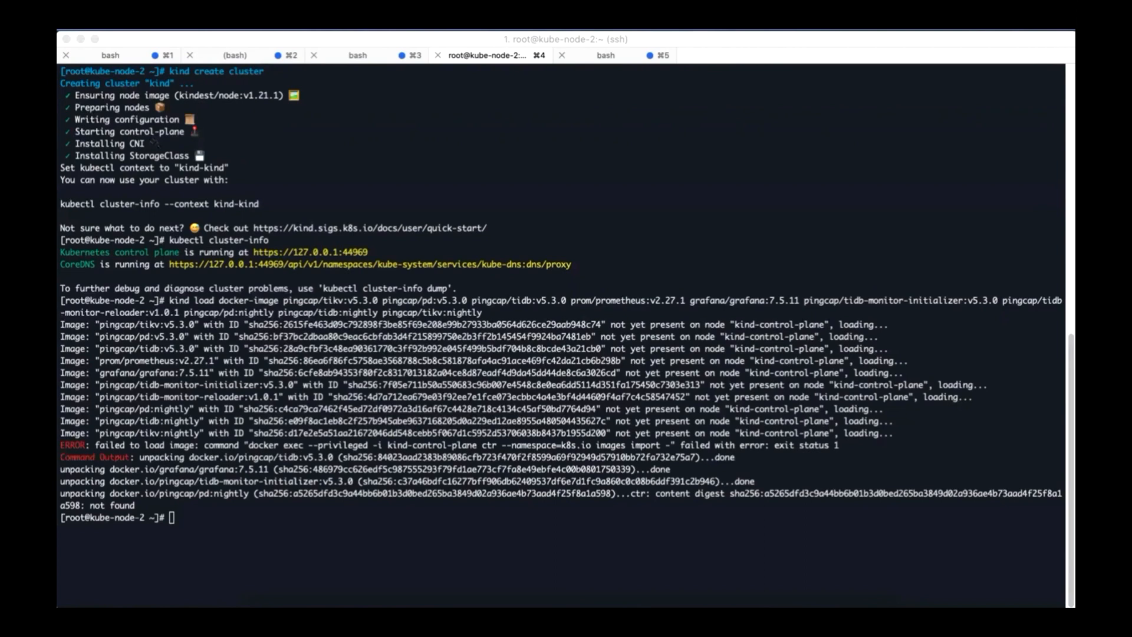
mouse_move(808, 185)
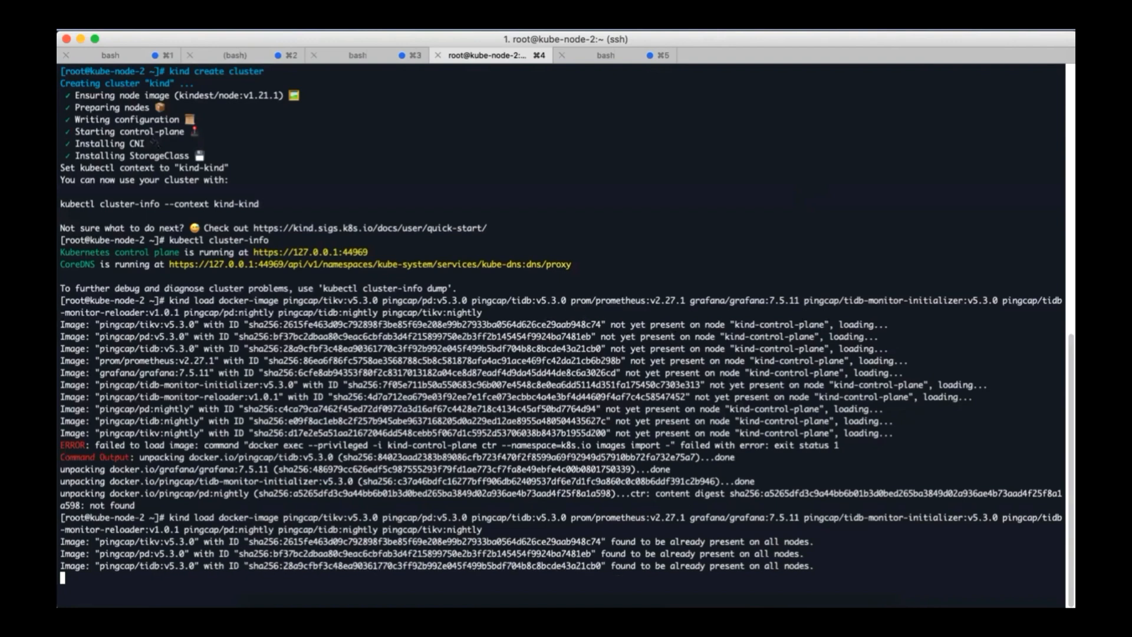
Scroll down through the kind image-load and CRD creation output
scroll("down", 3)
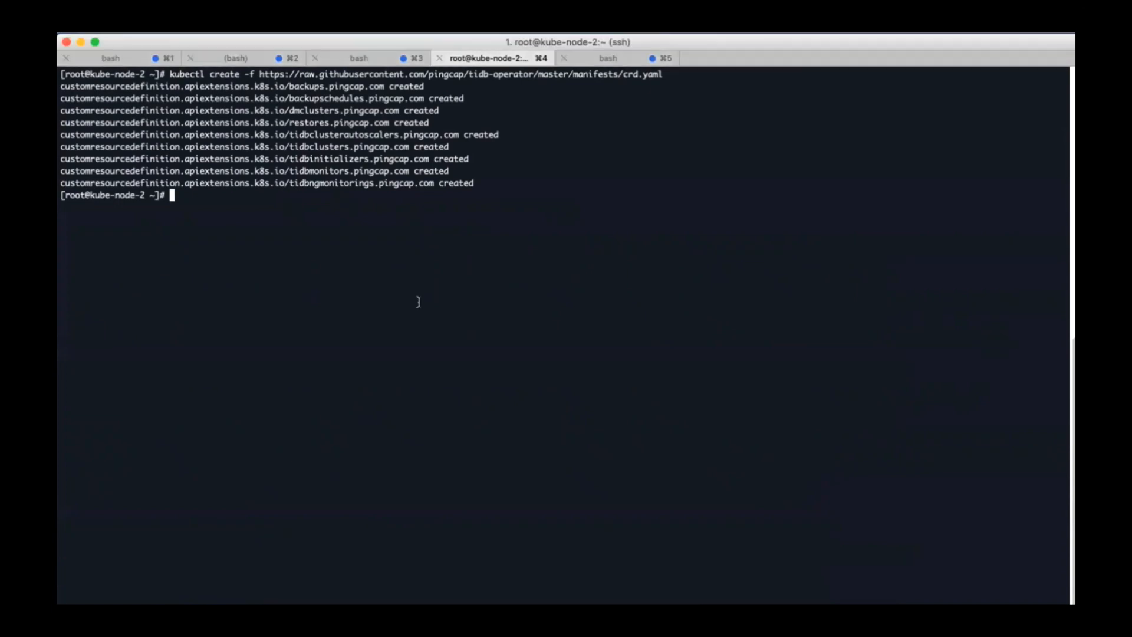
Add the pingcap Helm repo, create namespace tidb-admin, and install tidb-operator v1.2.5
type("helm repo add pingcap https://charts.pingcap.org/")
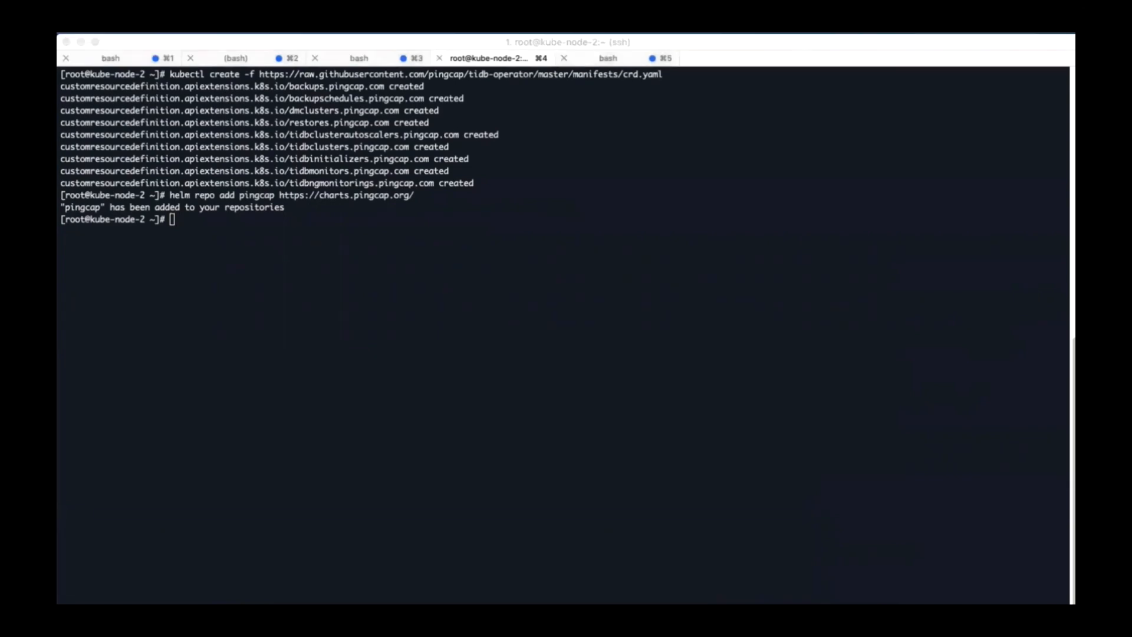
type("kubectl create namespace tidb-admin")
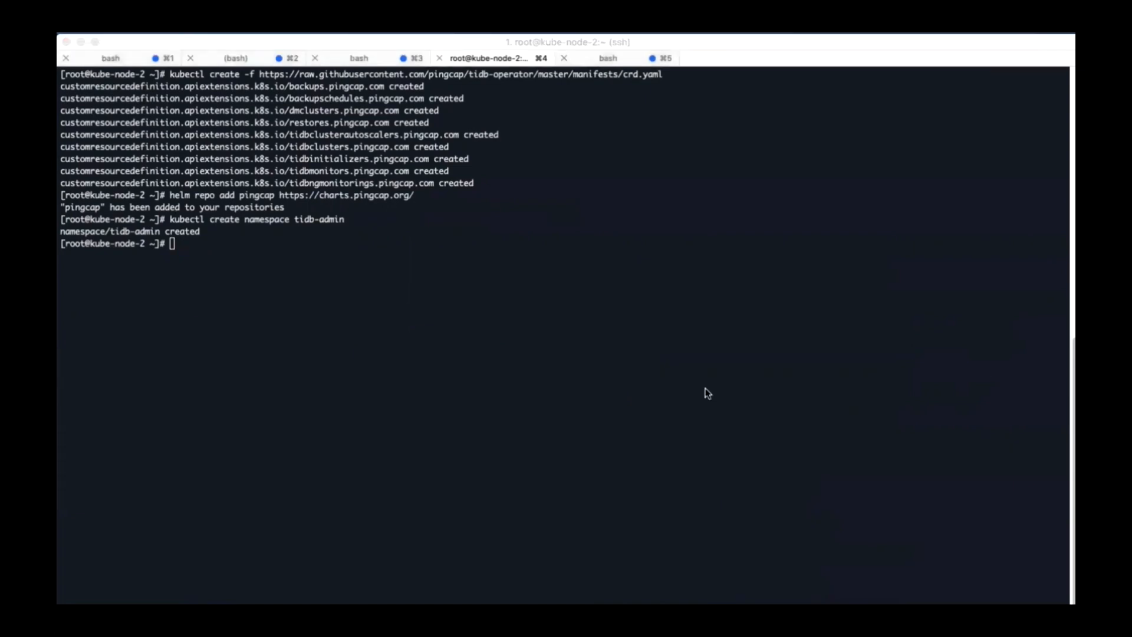
type("helm install --namespace tidb-admin tidb-operator pingcap/tidb-operator --version v1.2.5")
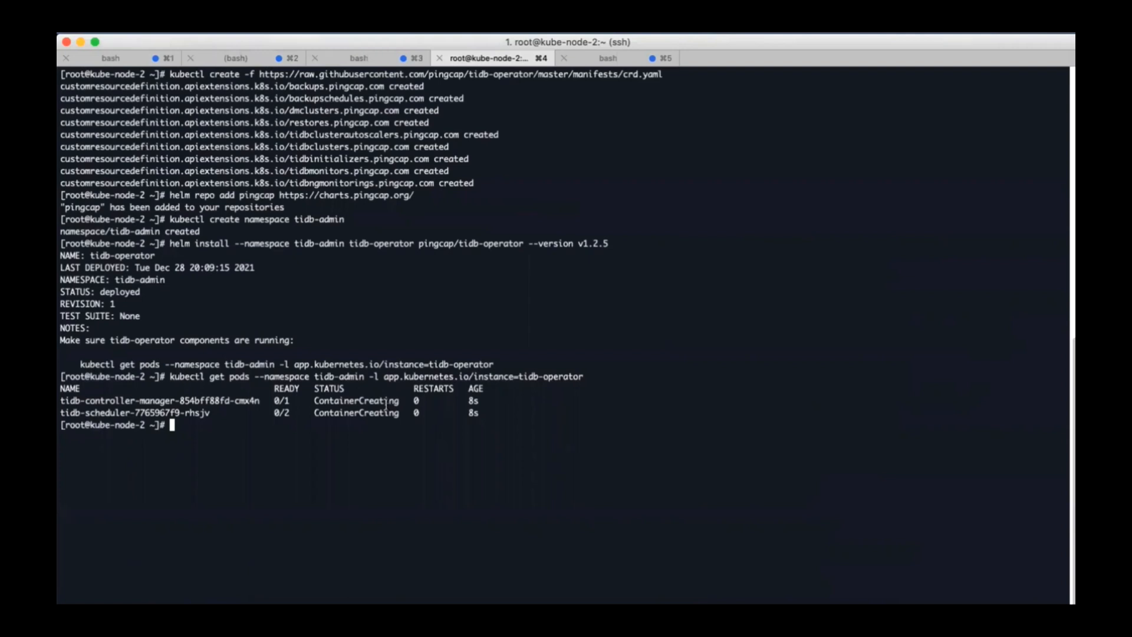
Watch the tidb-operator pods in tidb-admin, then try applying the basic cluster manifest
type("kubectl get pods --namespace tidb-admin -l app.kubernetes.io/instance=tidb-operator --watch")
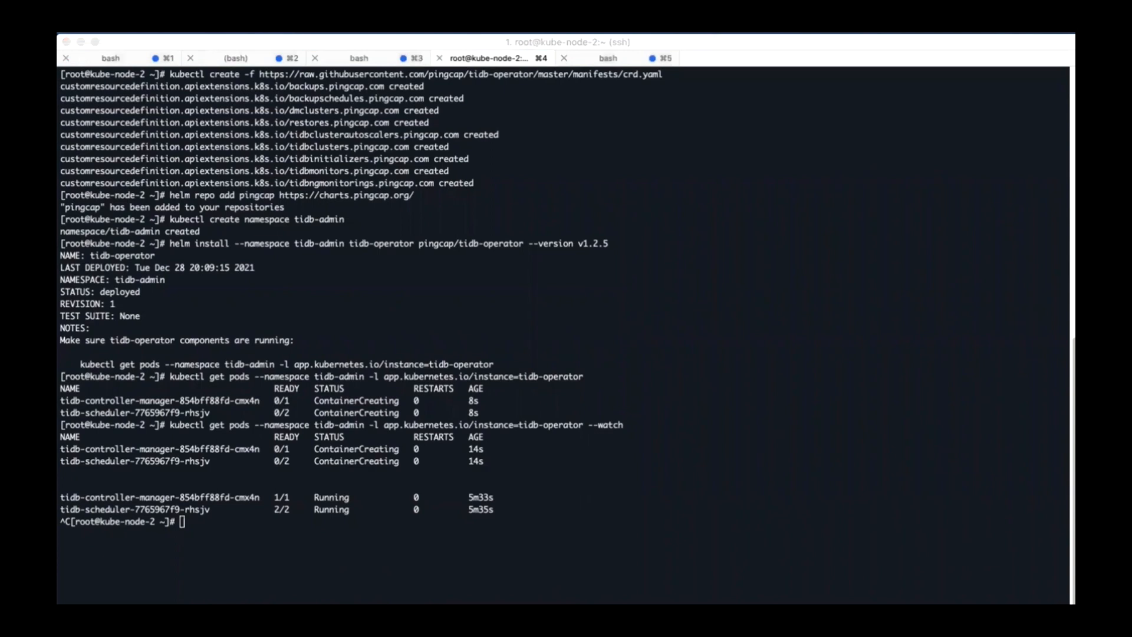
type("kubectl -n tidb-cluster apply -f https://raw.githubusercontent.com/pingcap/tidb-operator/master/examples/basic/tidb-cluster.yaml")
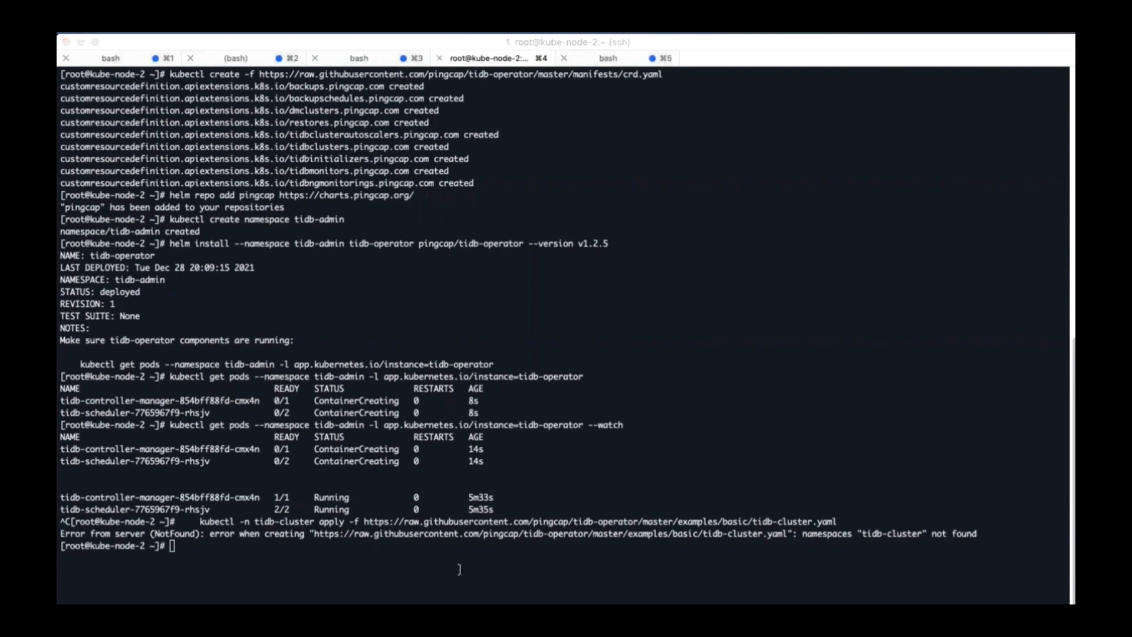
type("c")
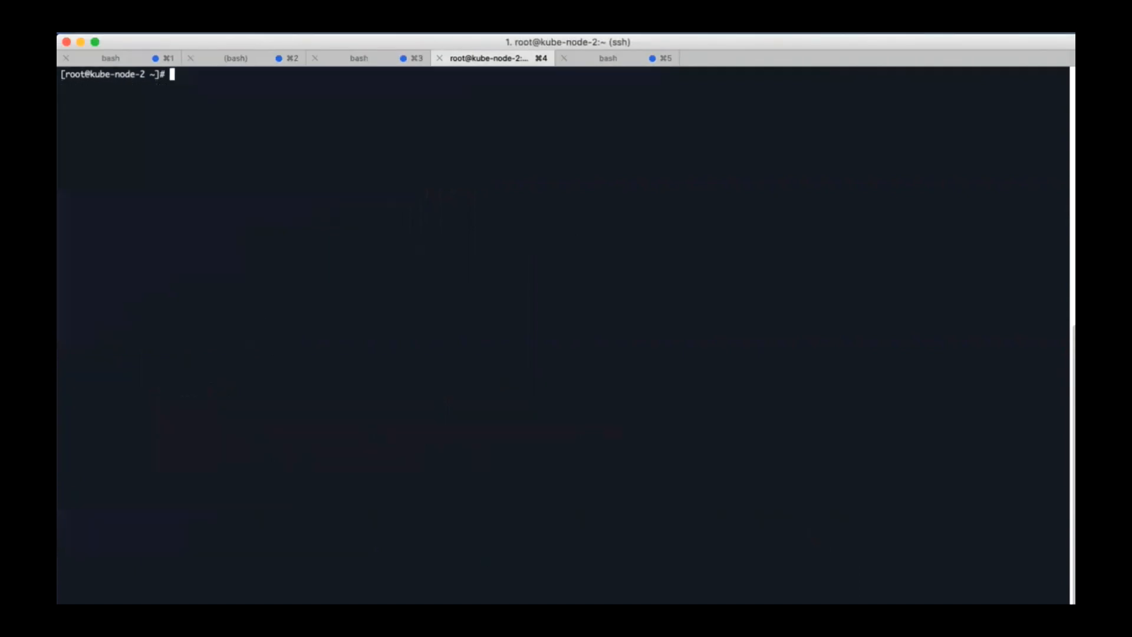
Create namespace tidb-cluster with the basic cluster, apply the monitor, and watch its pods
type("kubectl create namespace tidb-cluster && \\")
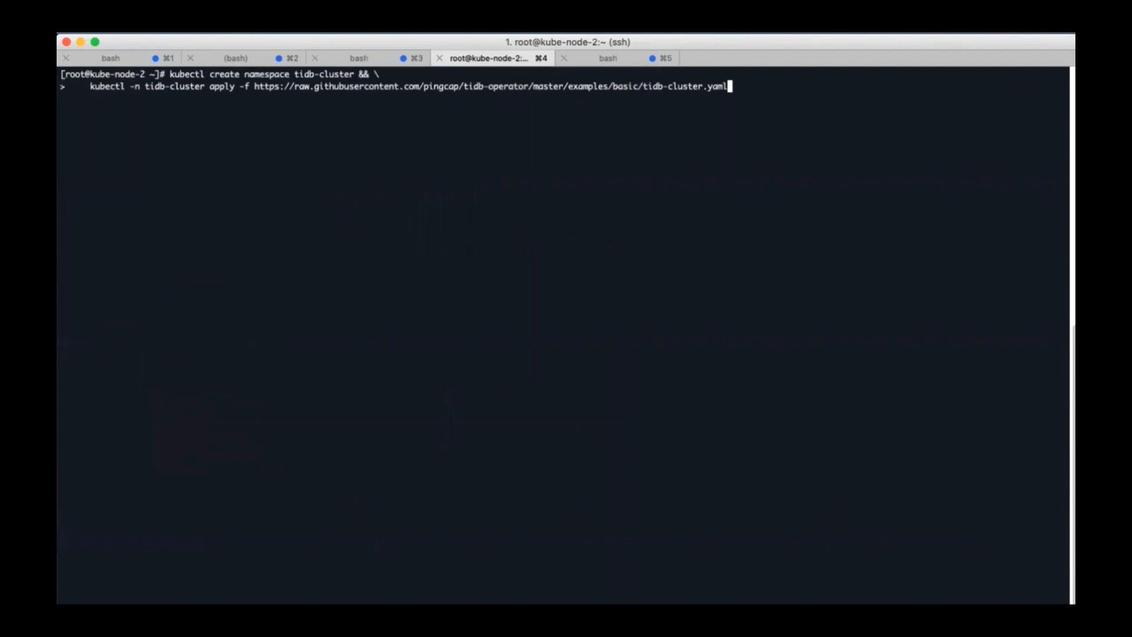
key("Return")
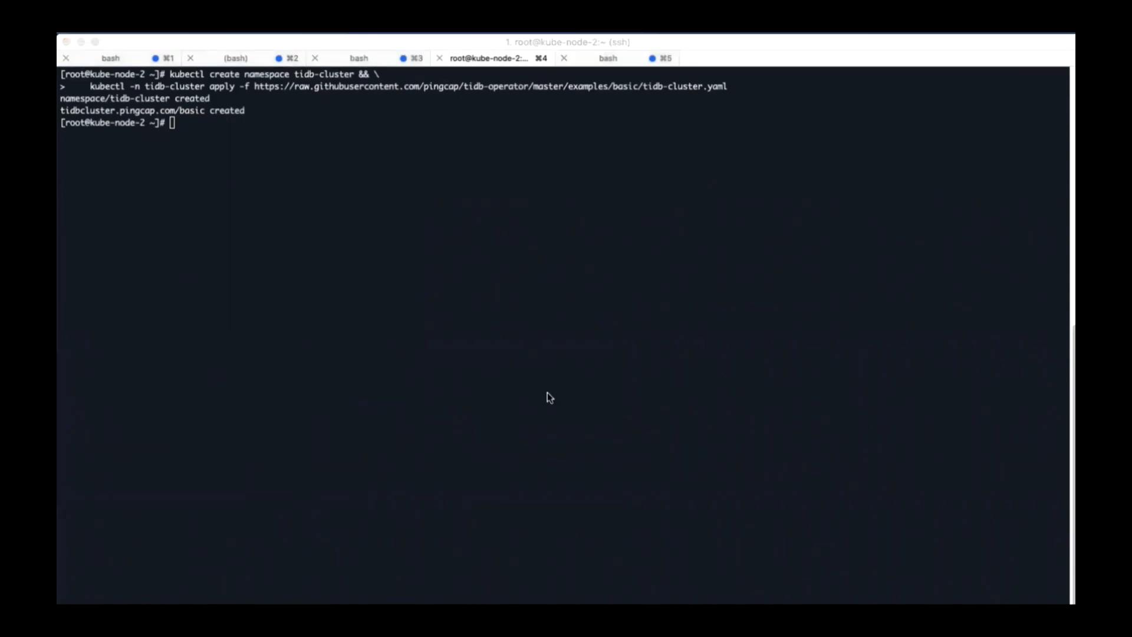
type("kubectl -n tidb-cluster apply -f https://raw.githubusercontent.com/pingcap/tidb-operator/master/examples/basic/tidb-monitor.yaml")
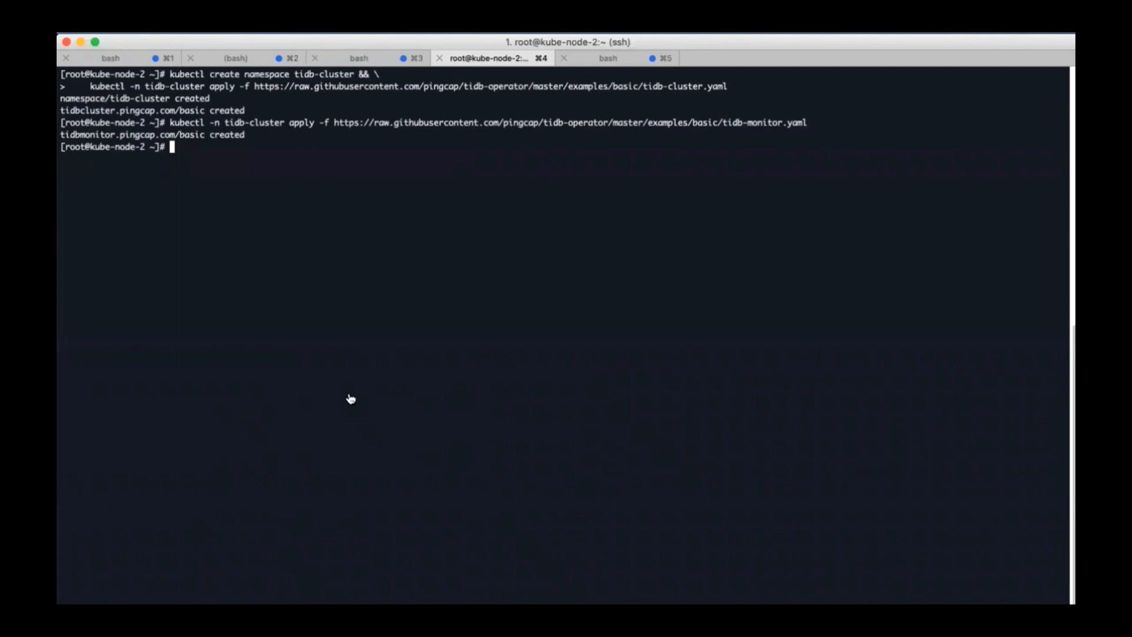
type("watch kubectl get po -n tidb-cluster")
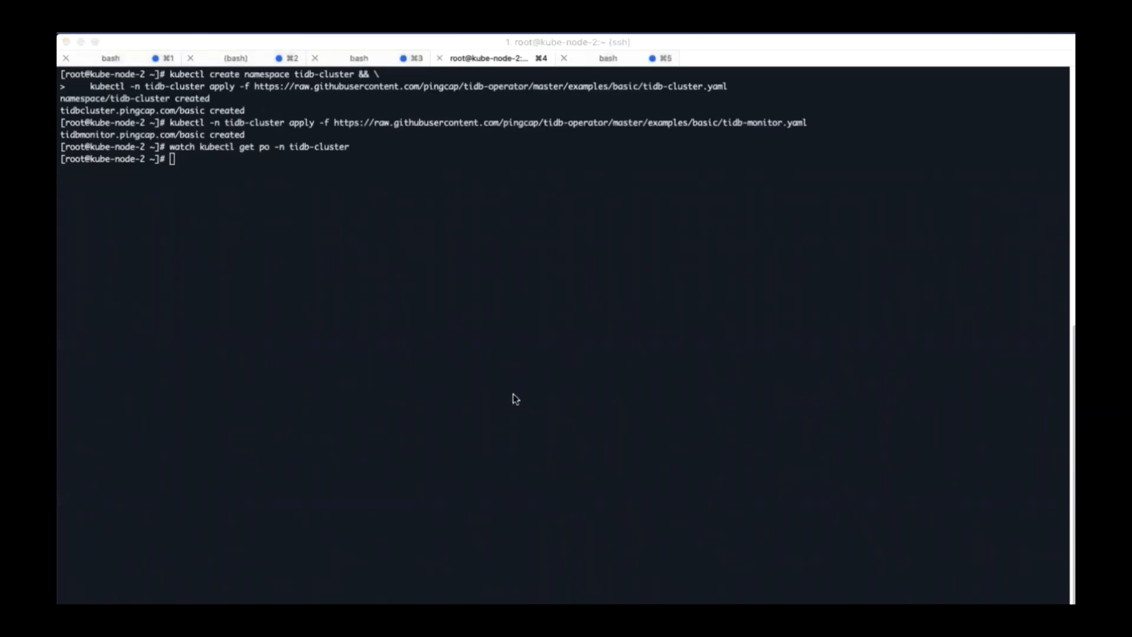
List the services in the tidb-cluster namespace with kubectl get svc
type("kubectl get svc -n tidb-cluster")
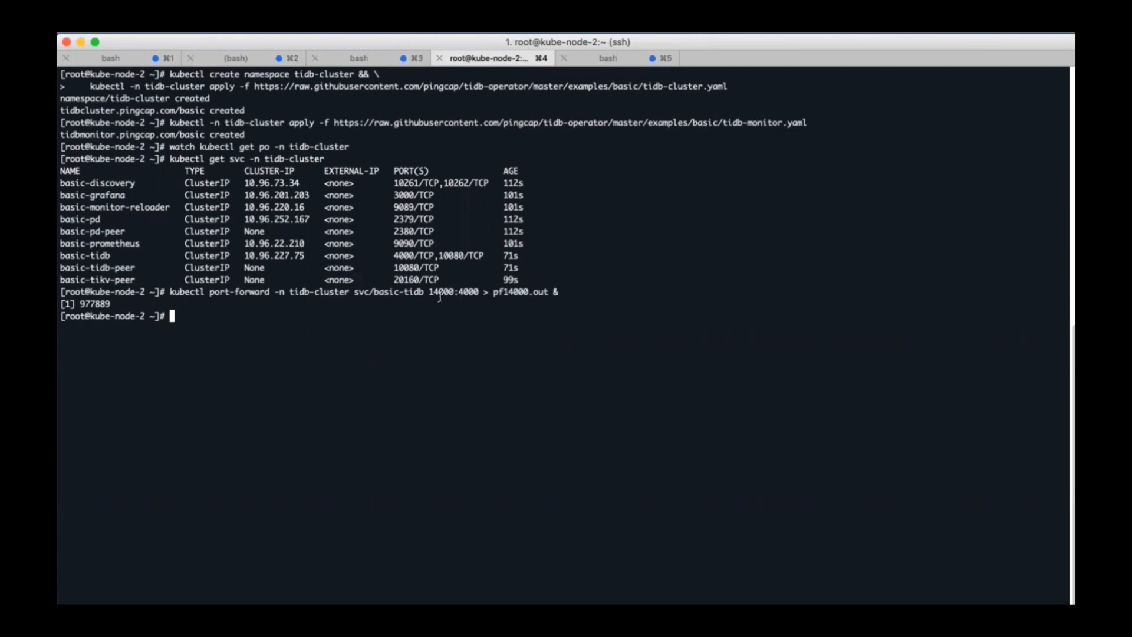
mouse_move(438, 303)
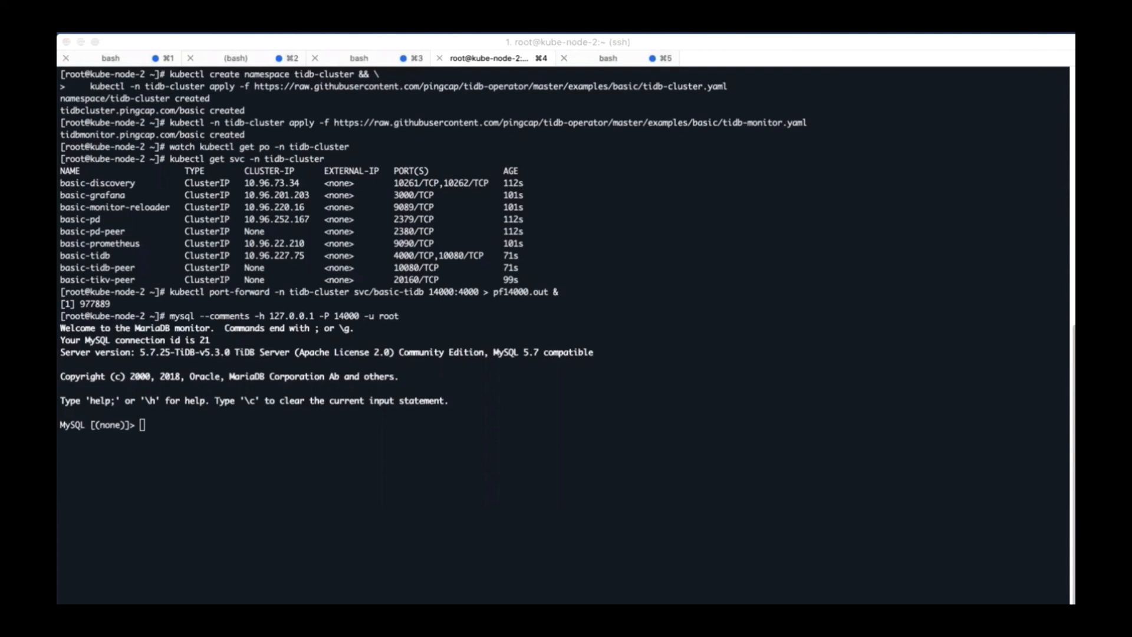
mouse_move(838, 554)
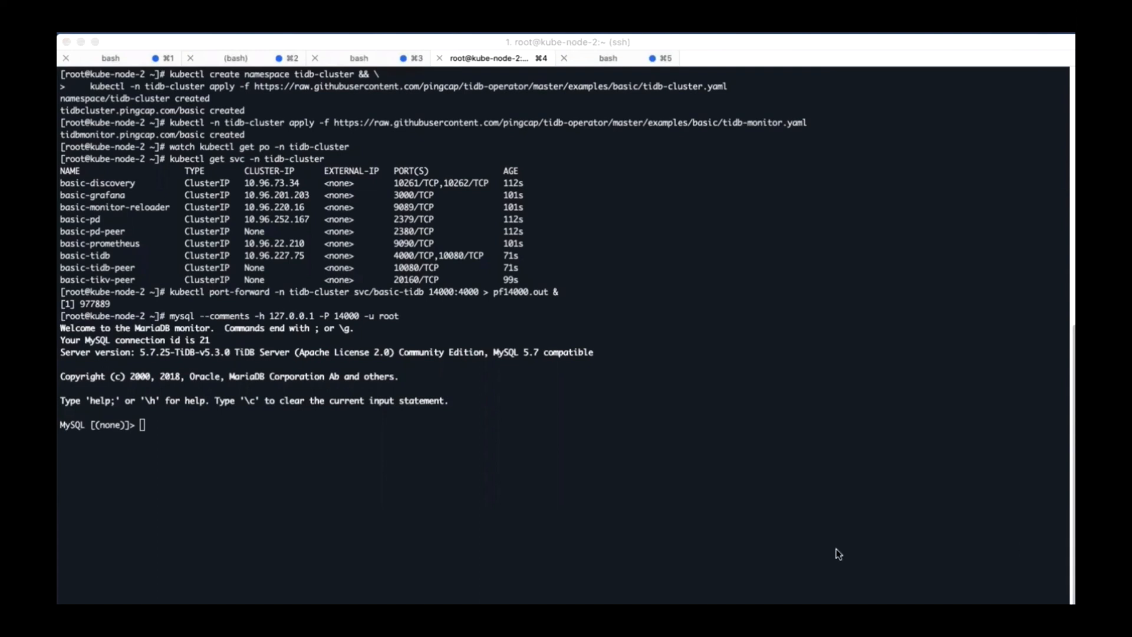
In the test database, query tidb_version() and TiKV store status, then exit MySQL
type("use test;")
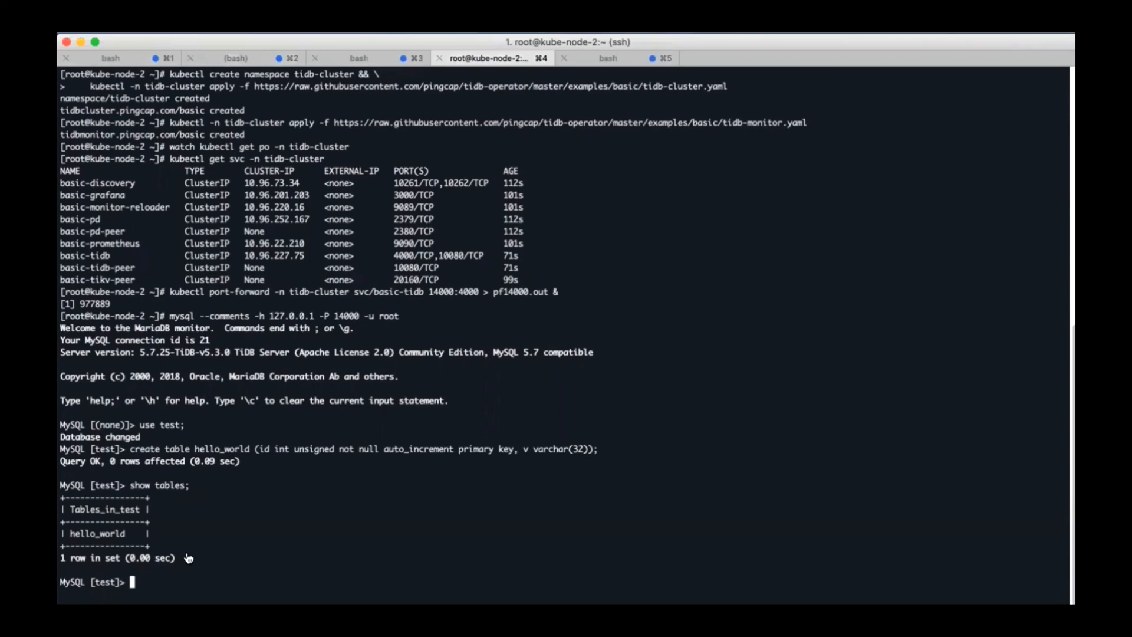
type("select tidb_version()\\G")
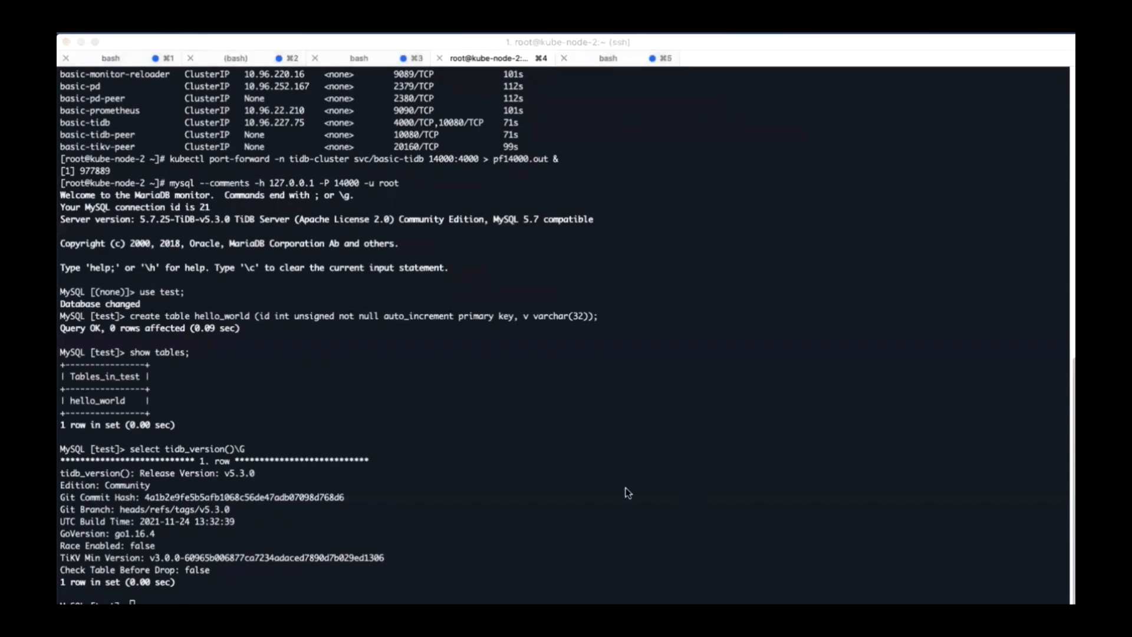
type("select * from information_schema.tikv_store_status\\G")
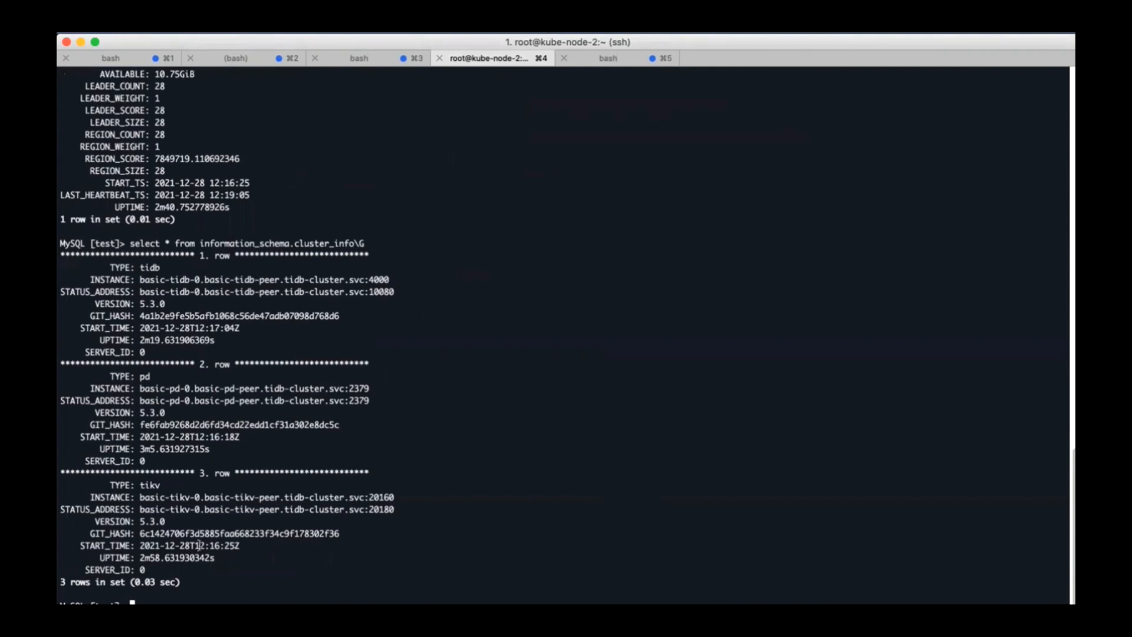
type("exit")
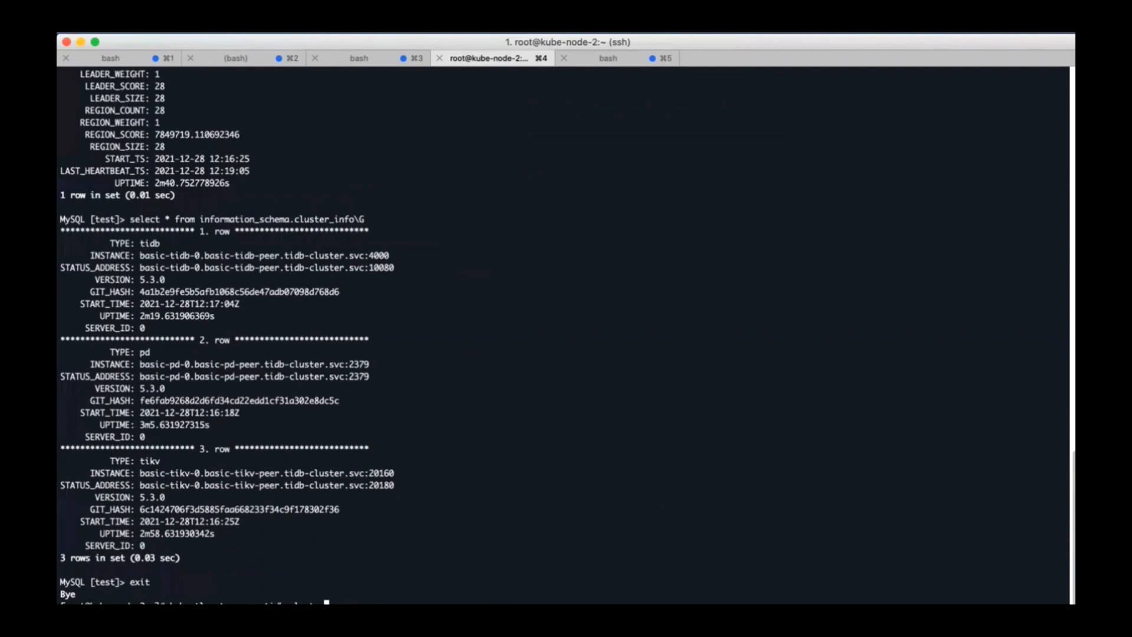
List tidb-cluster services and forward basic-grafana port 3000 on 0.0.0.0, logging to pf3000.out
type("kubectl get svc -n tidb-cluster")
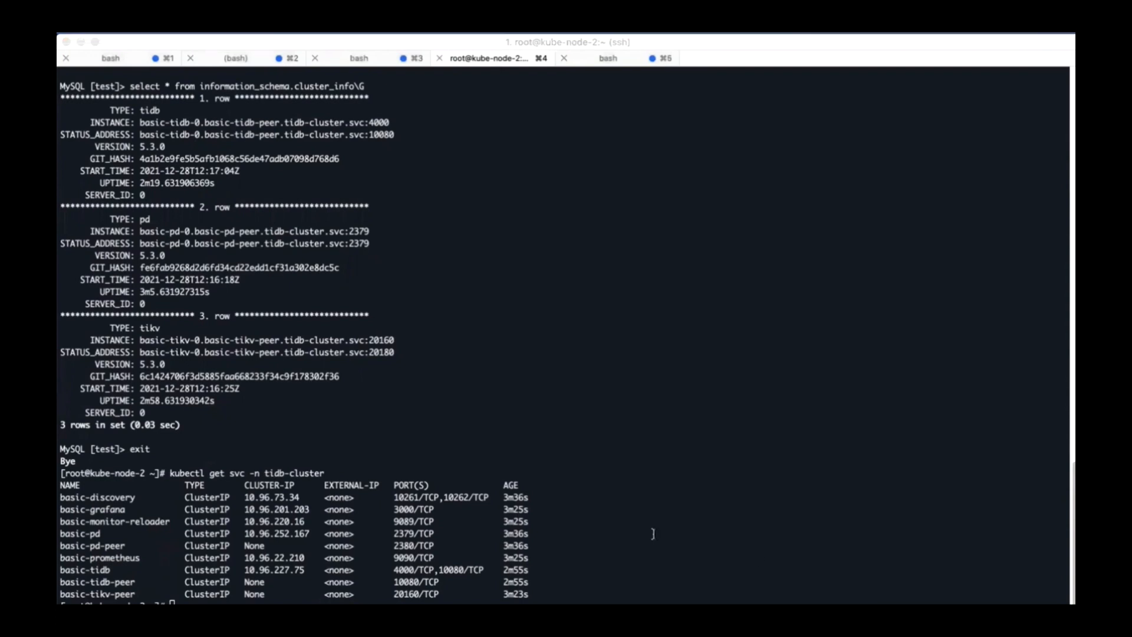
type("kubectl port-forward --address 0.0.0.0 -n tidb-cluster svc/basic-grafana 3000 > pf3000.out &")
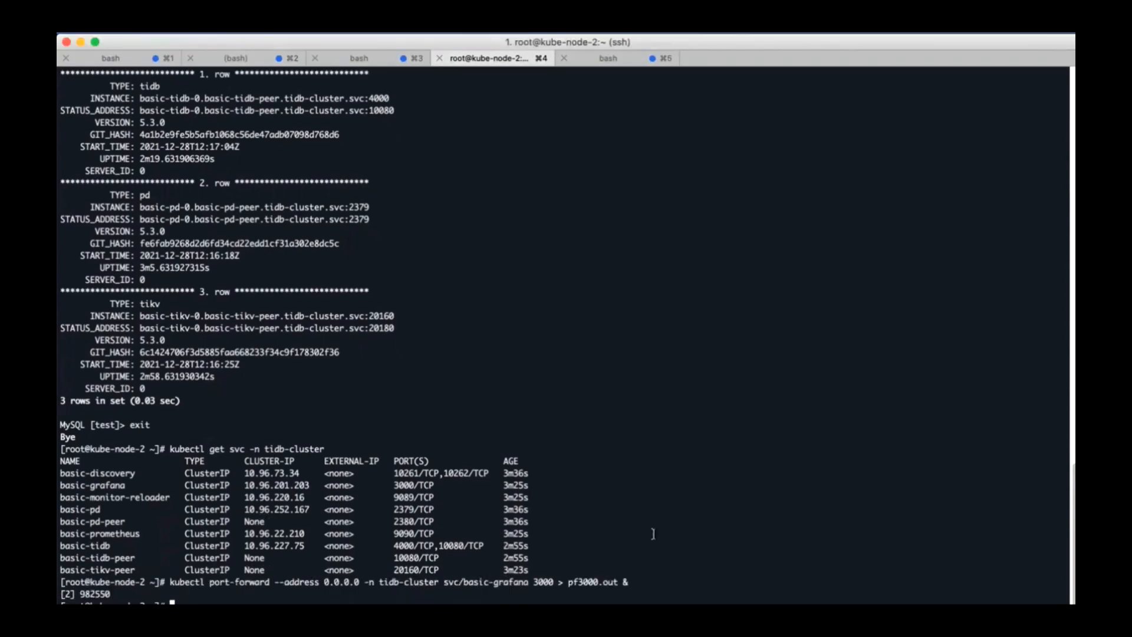
mouse_move(513, 588)
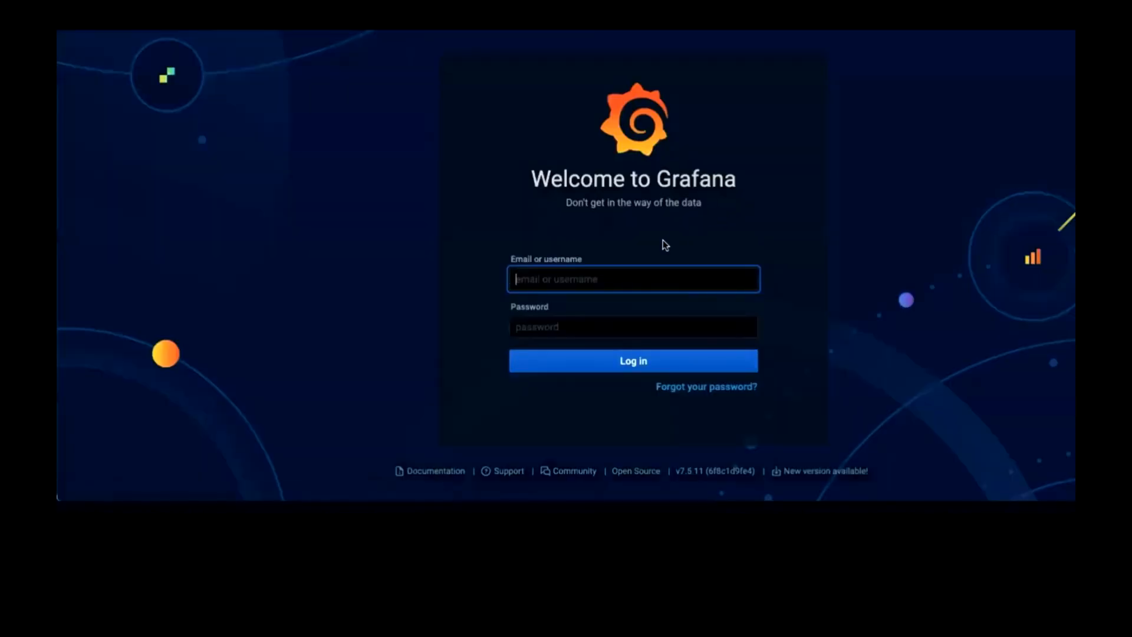
Log into Grafana as admin and skip the new-password screen
type("admin")
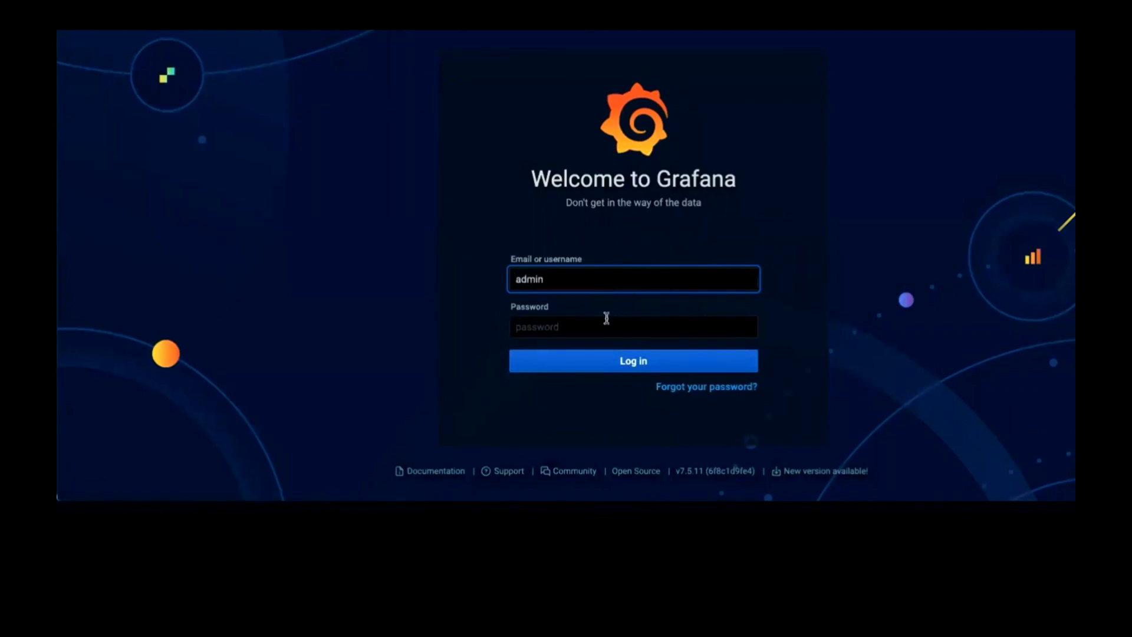
type("admin")
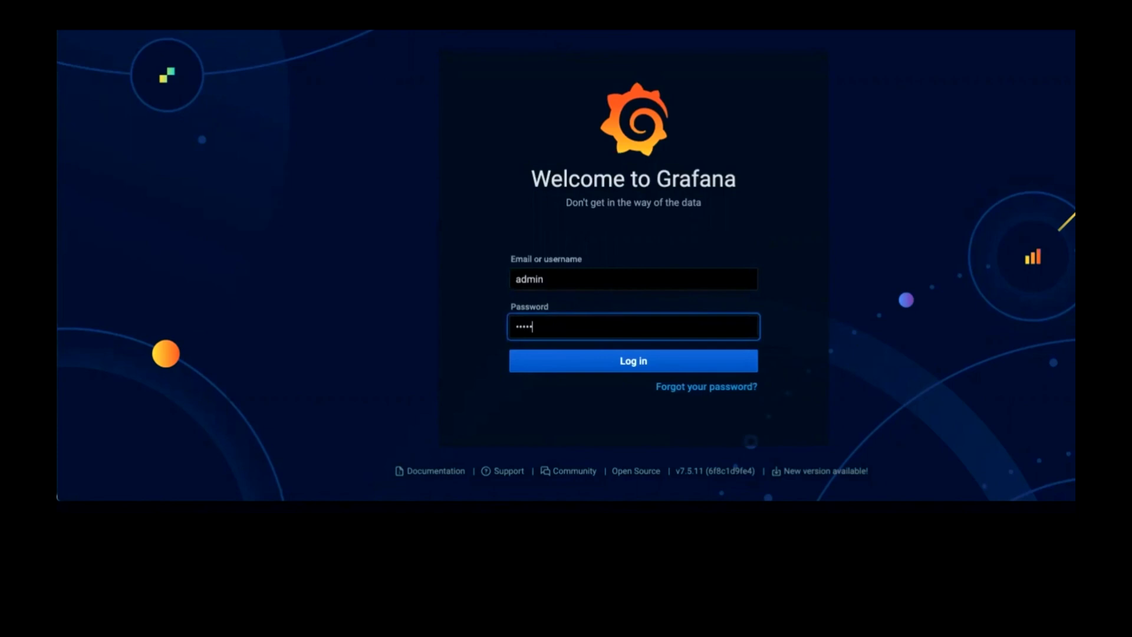
left_click(633, 360)
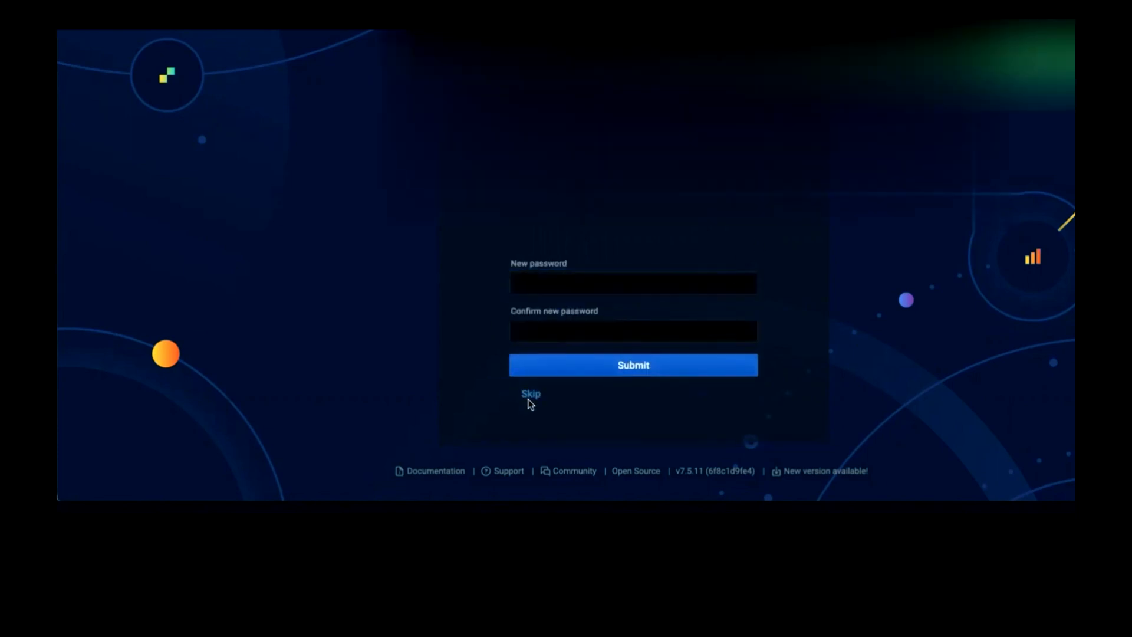
left_click(632, 283)
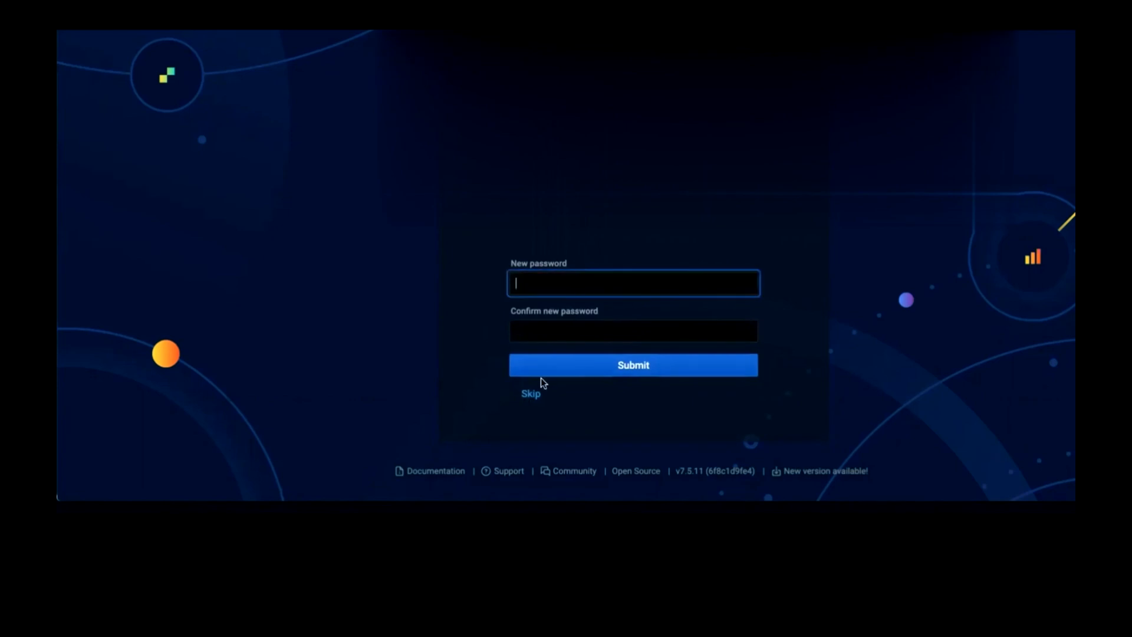
left_click(530, 395)
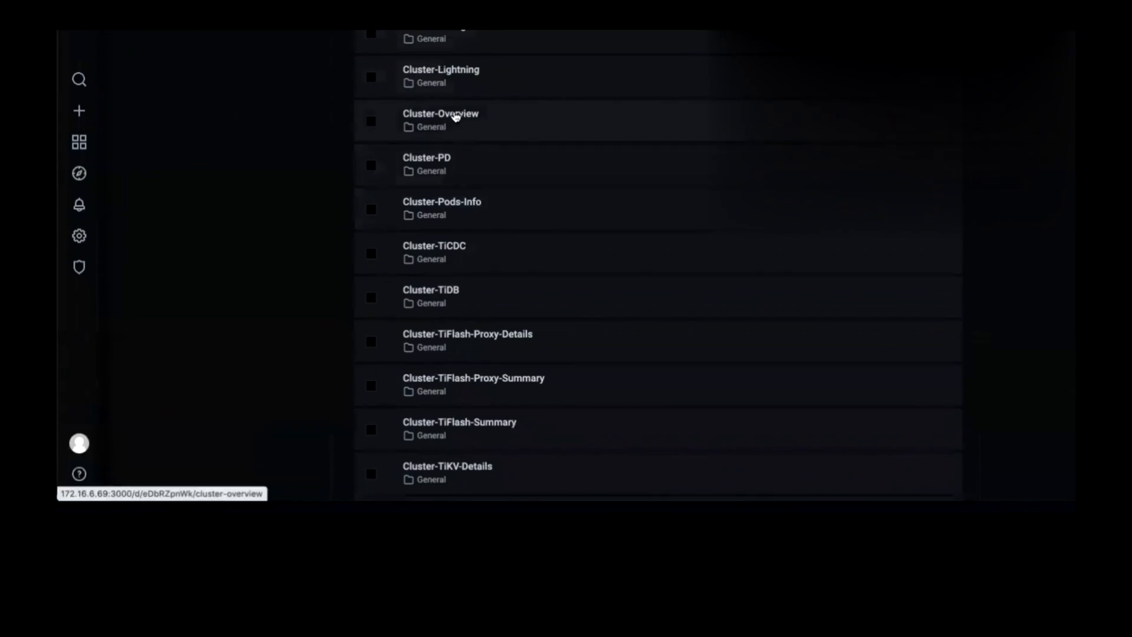
Open Cluster-Overview, expand the PD row, and scroll through the PD, TiDB and TiKV panels
left_click(441, 113)
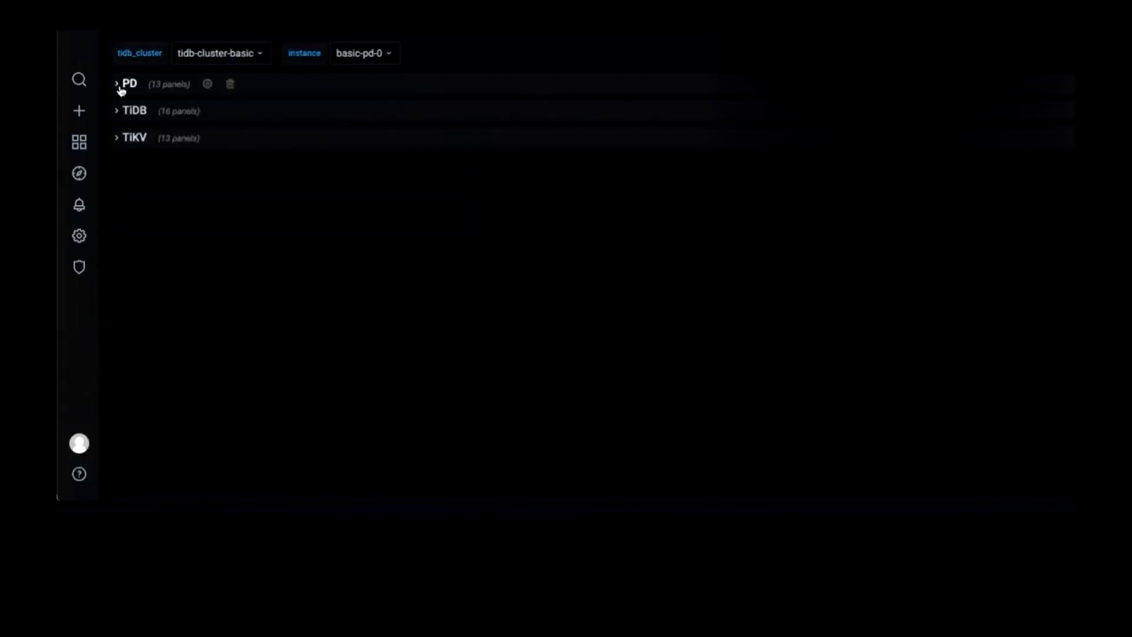
left_click(117, 84)
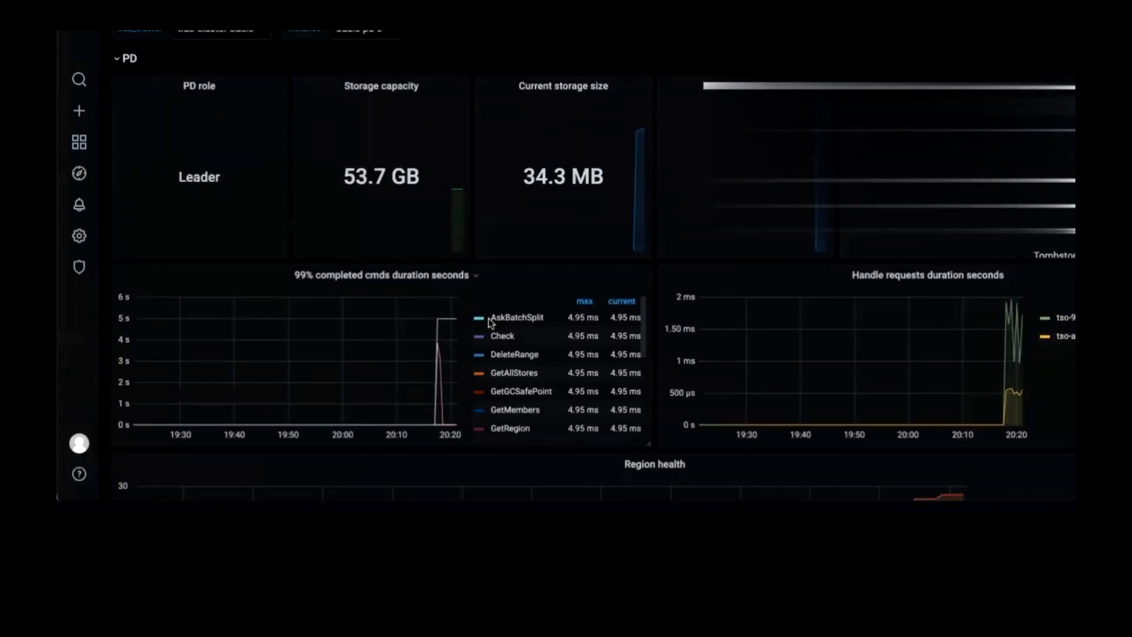
scroll("down", 3)
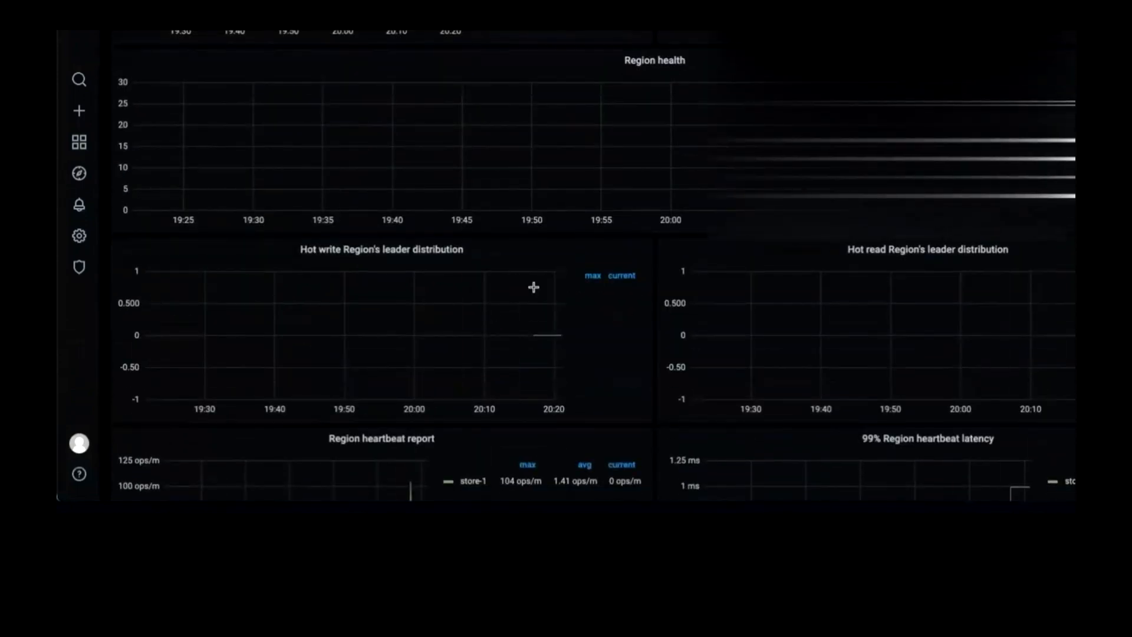
scroll("down", 3)
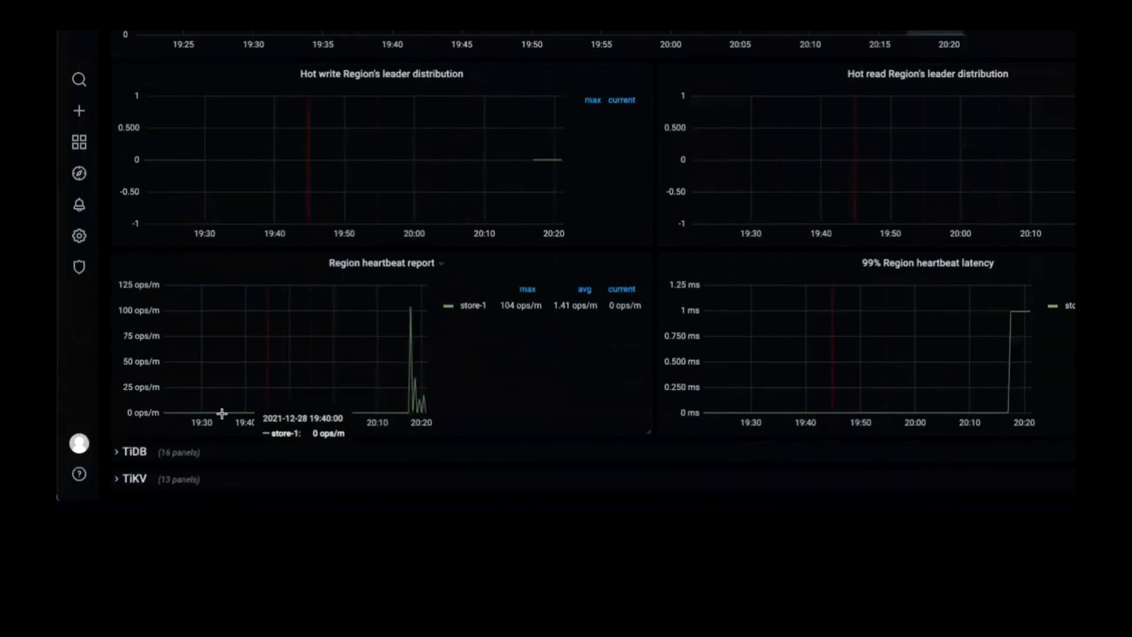
scroll("down", 3)
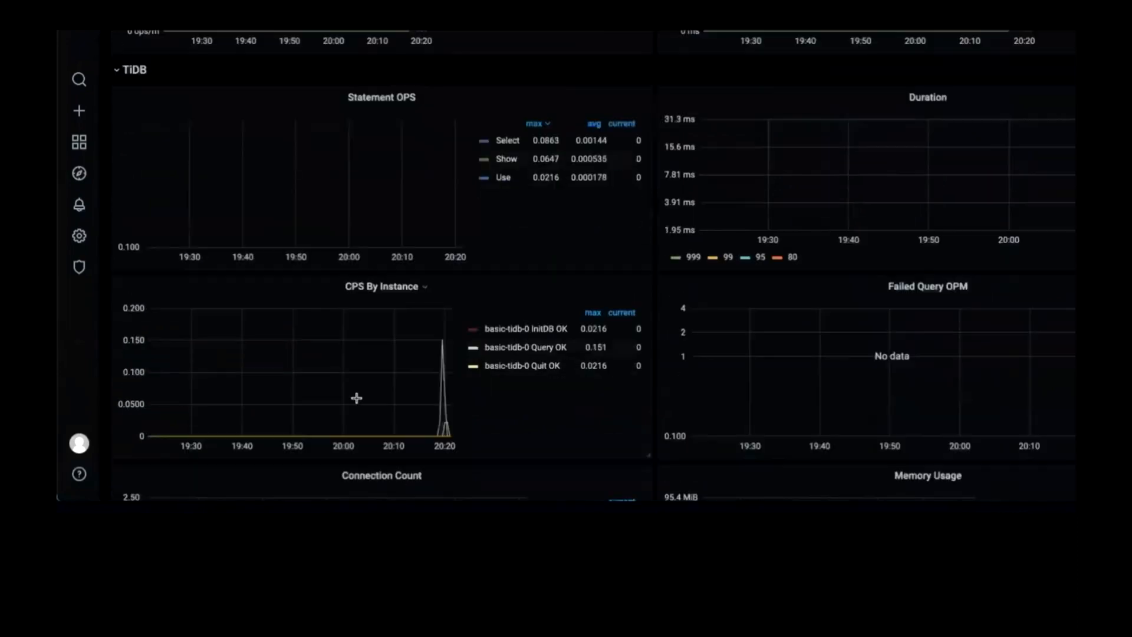
scroll("down", 3)
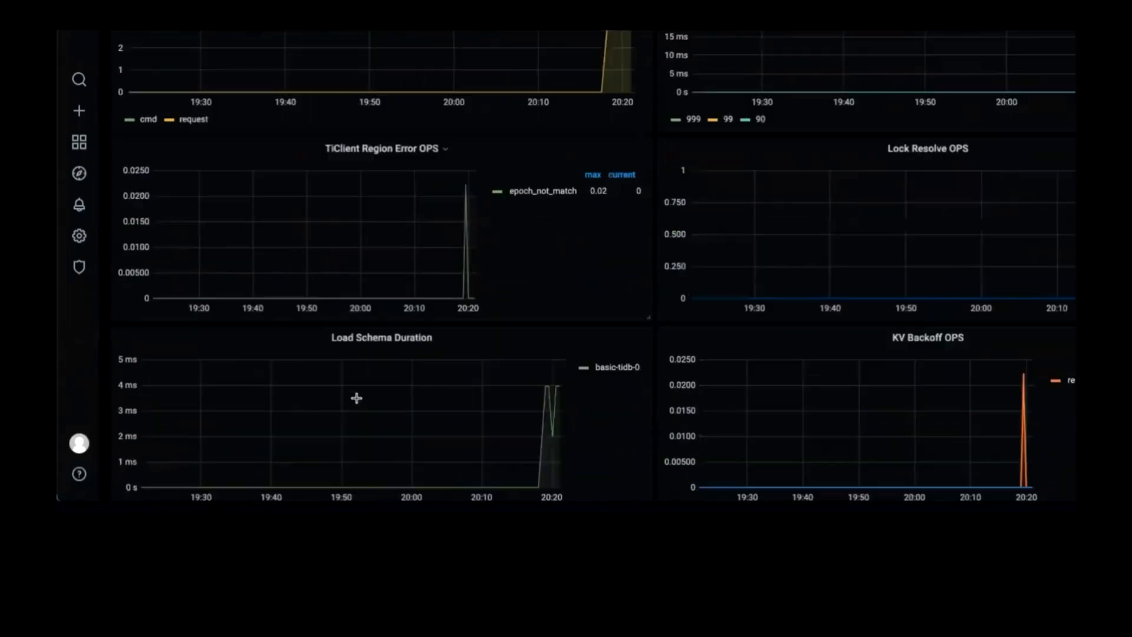
scroll("down", 3)
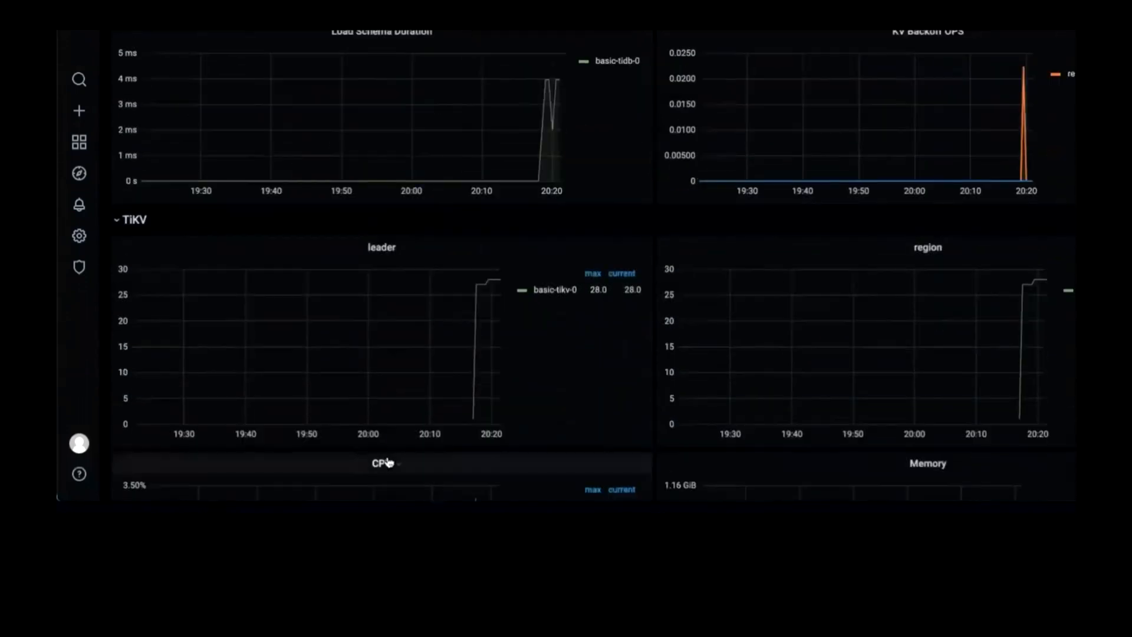
scroll("down", 3)
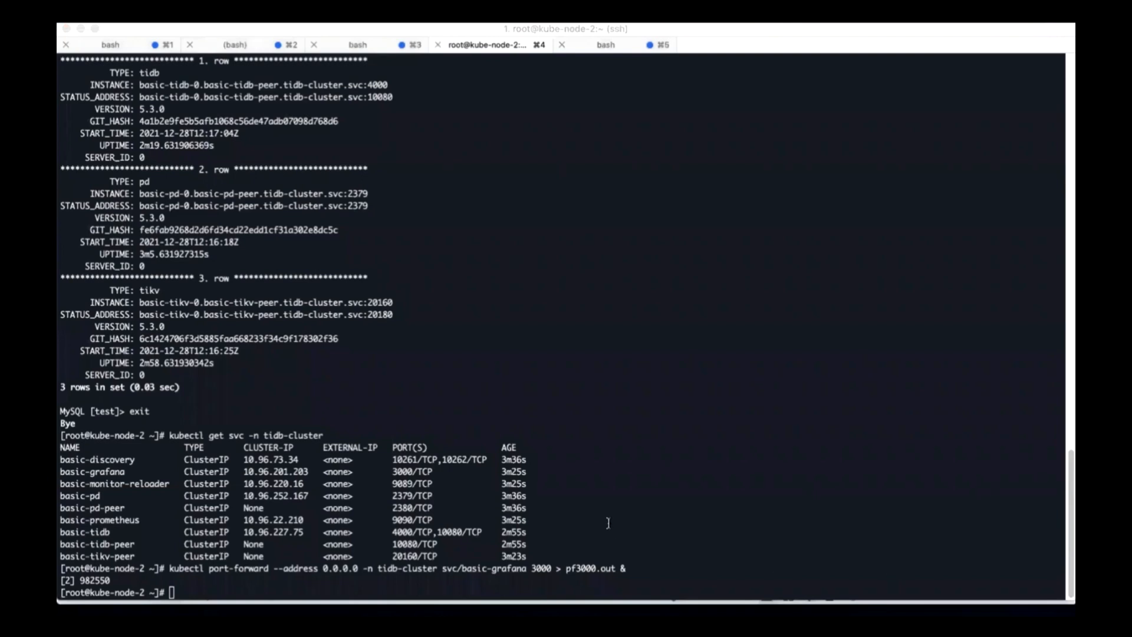
Patch TidbCluster basic to version nightly and watch the tidb-cluster pods
type("kubectl patch tc basic -n tidb-cluster --type merge -p '{\"spec\": {\"version\": \"nightly\"} }'")
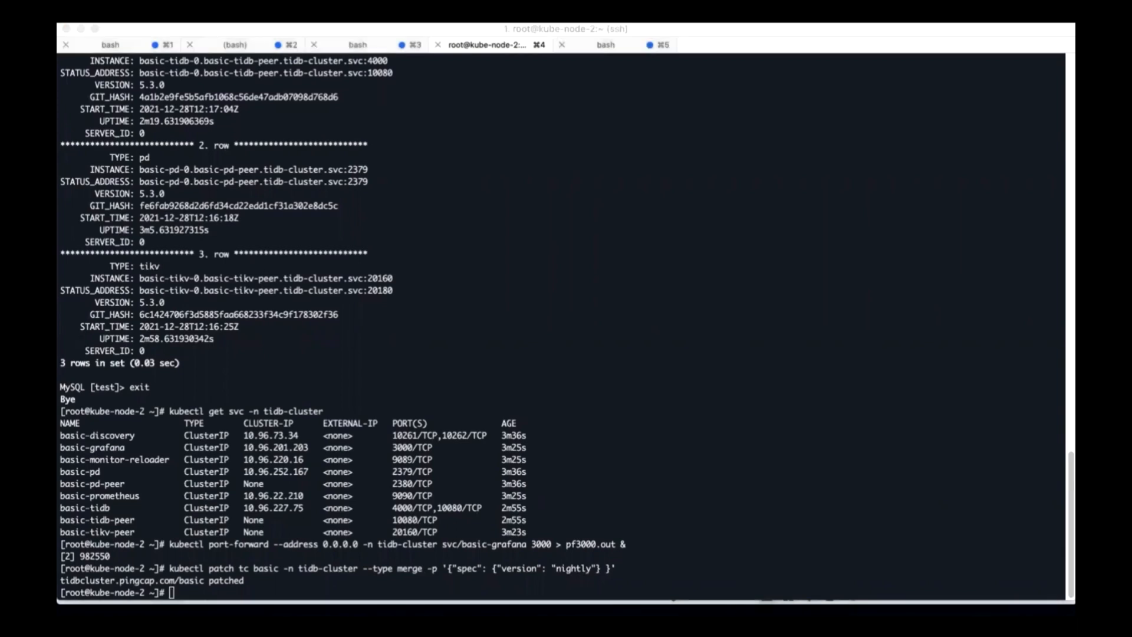
type("watch kubectl get po -n tidb-cluster")
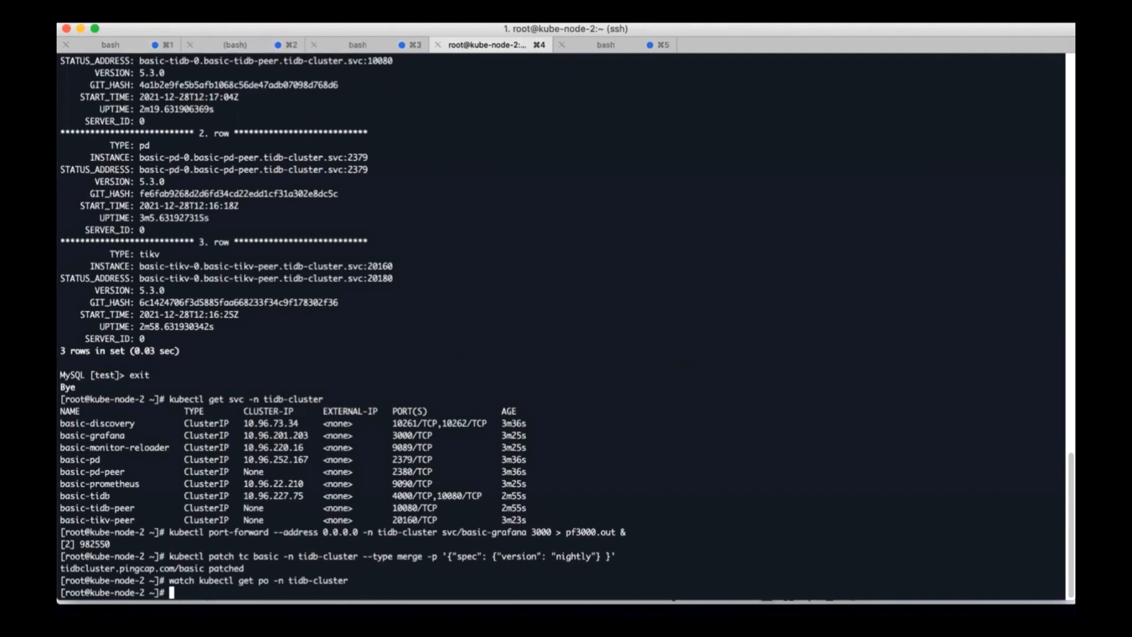
mouse_move(541, 481)
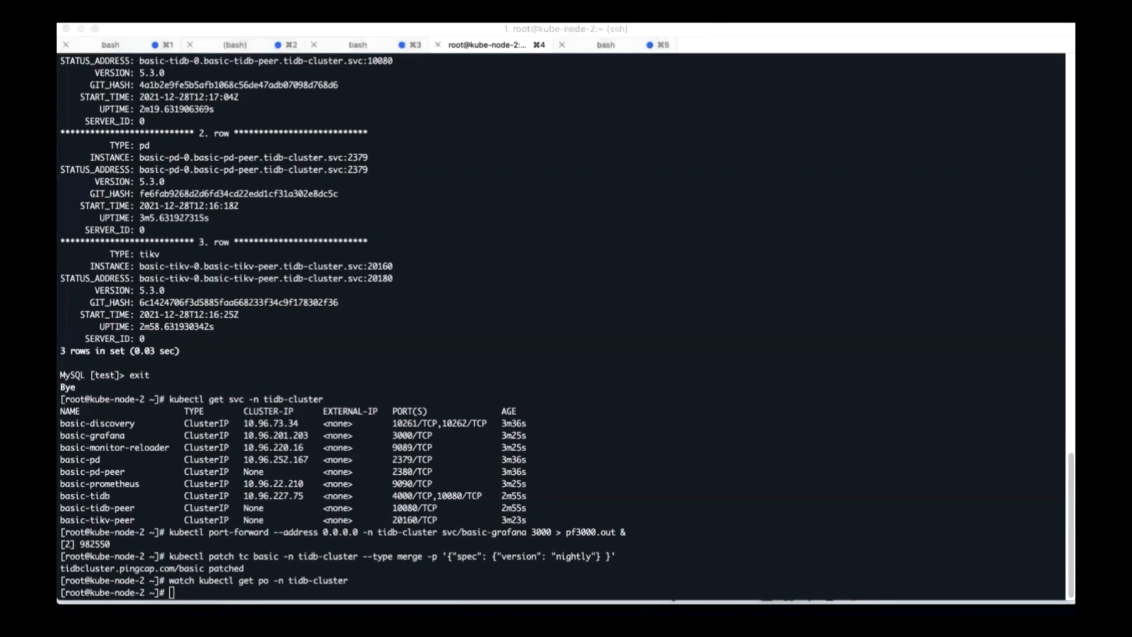
Forward local port 24000 to basic-tidb in the background and query tidb_version() through it
type("kubectl port-forward -n tidb-cluster svc/basic-tidb 24000:4000 > pf24000.out &")
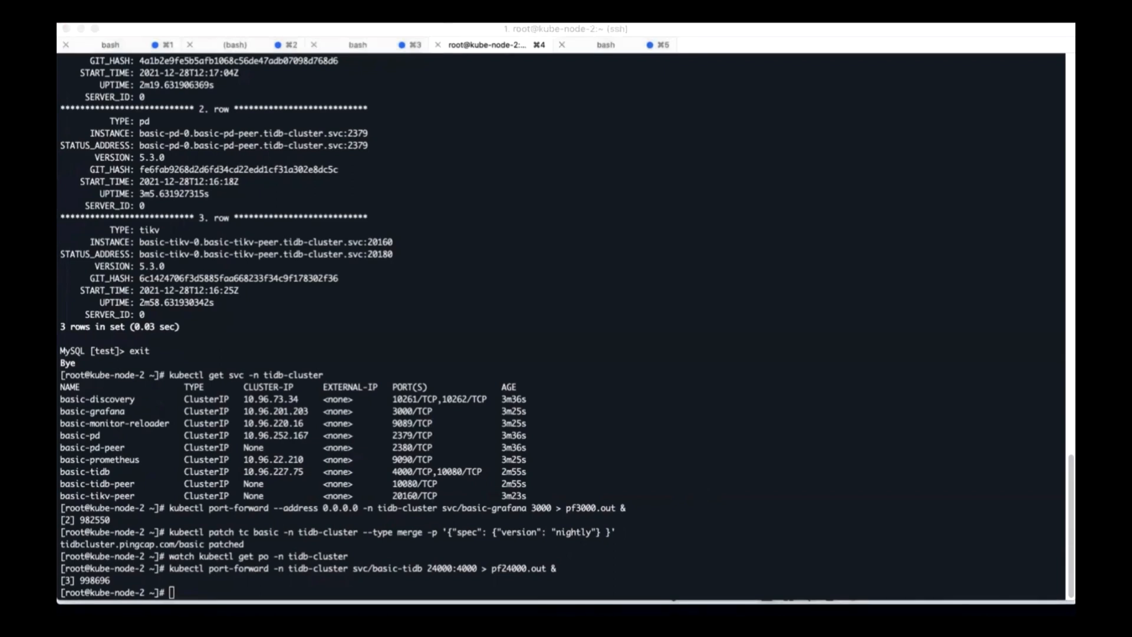
type("mysql --comments -h 127.0.0.1 -P 24000 -u root -e 'select tidb_version()\\G'")
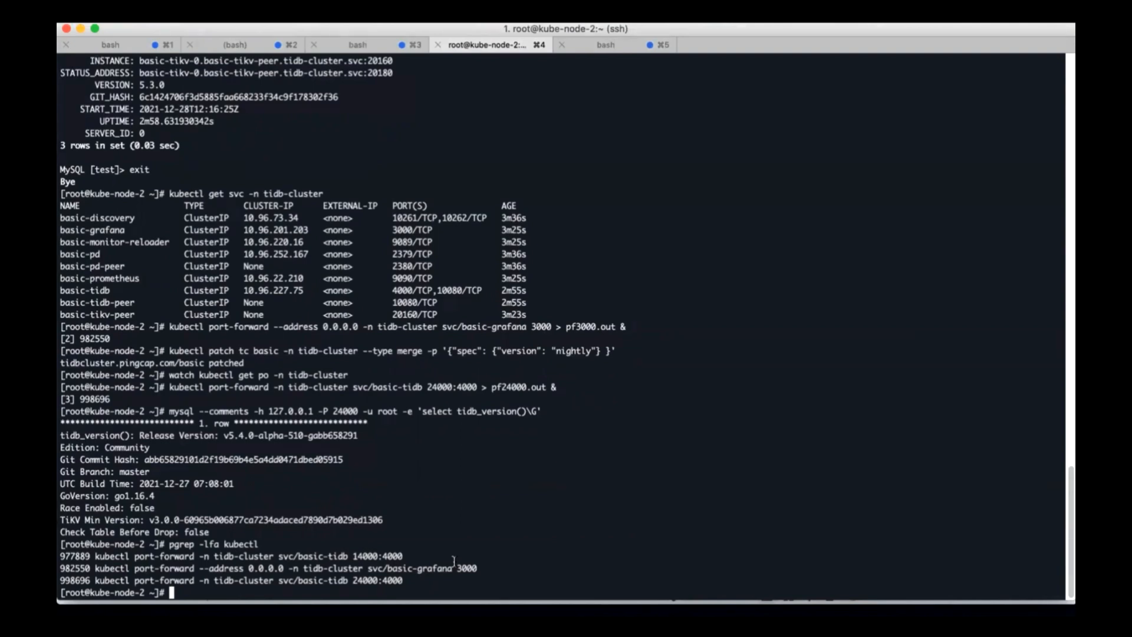
Kill port-forward processes 977889, 982550 and 998696 with kill -9
type("kill -9")
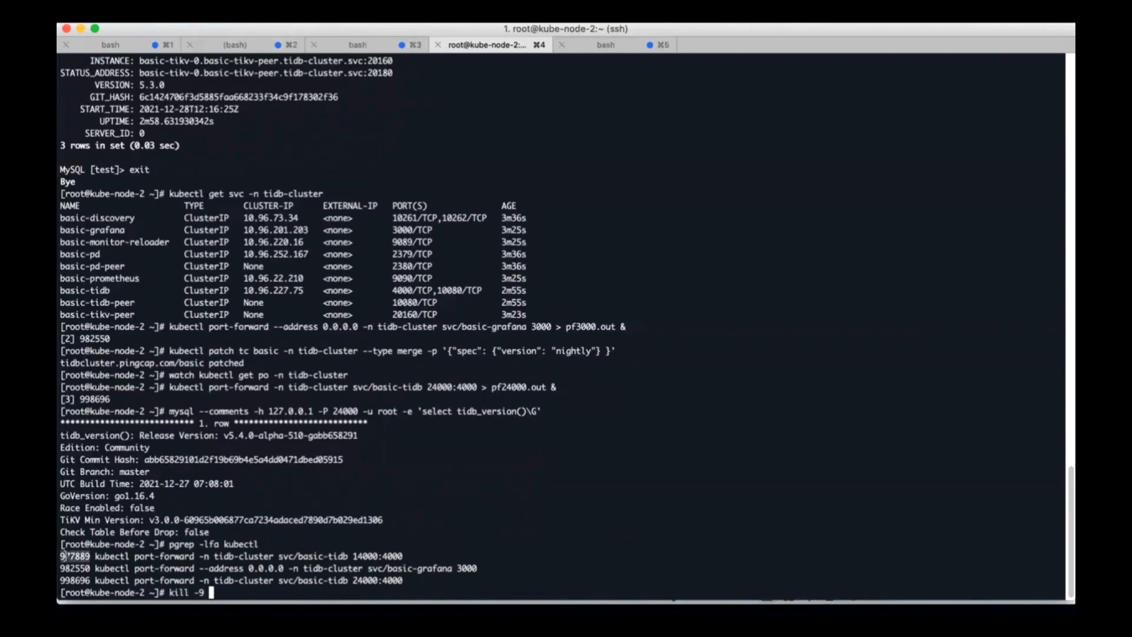
type("977889")
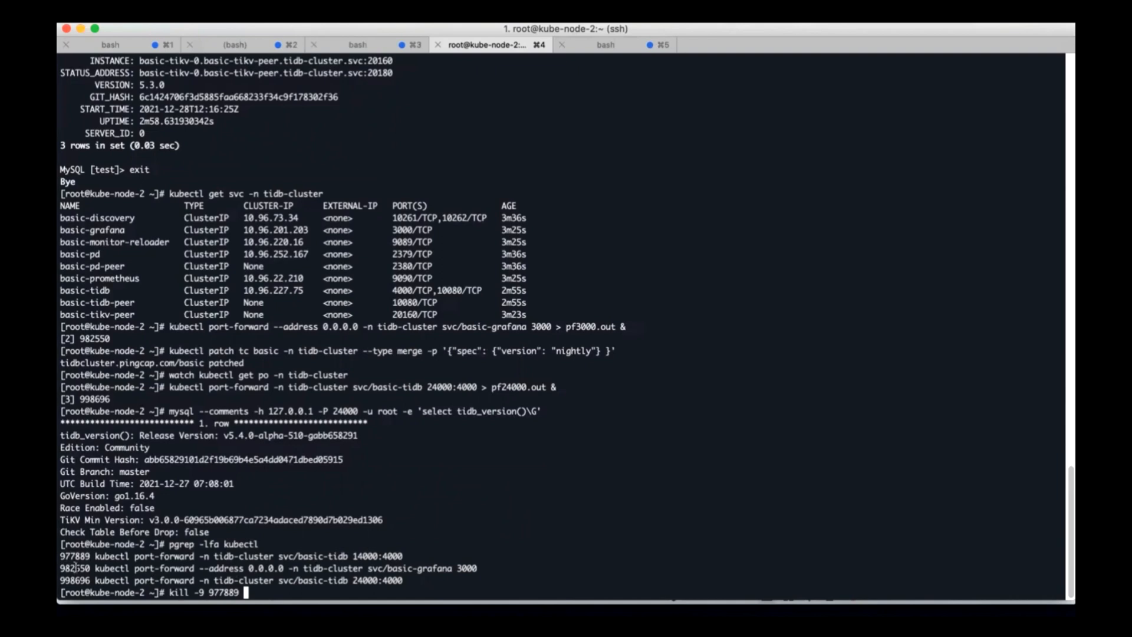
type("982550")
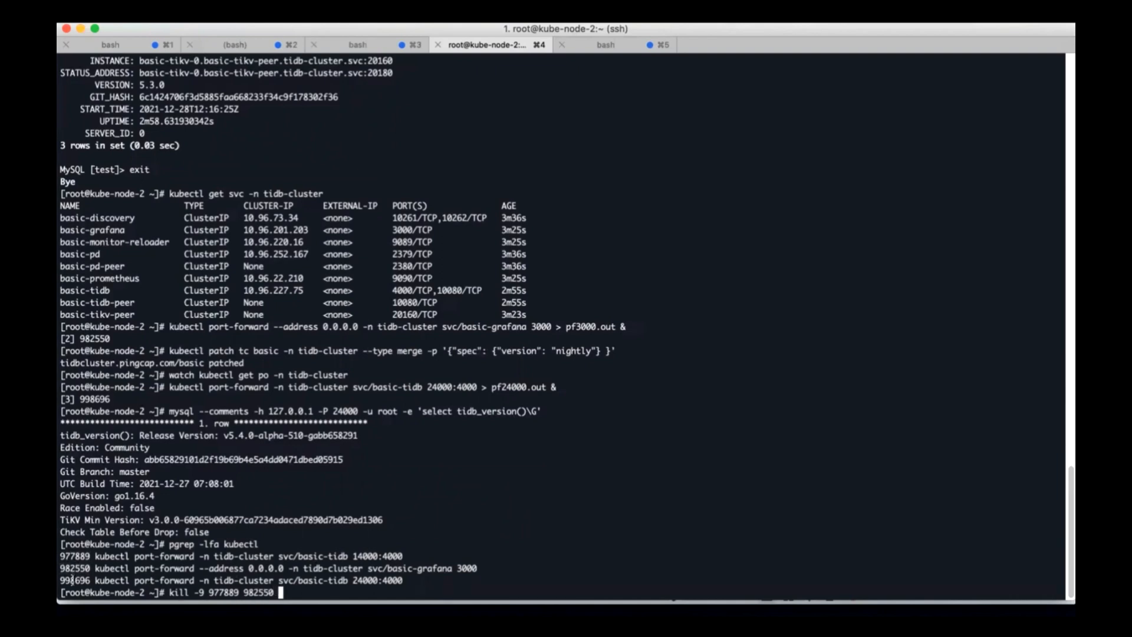
key("enter")
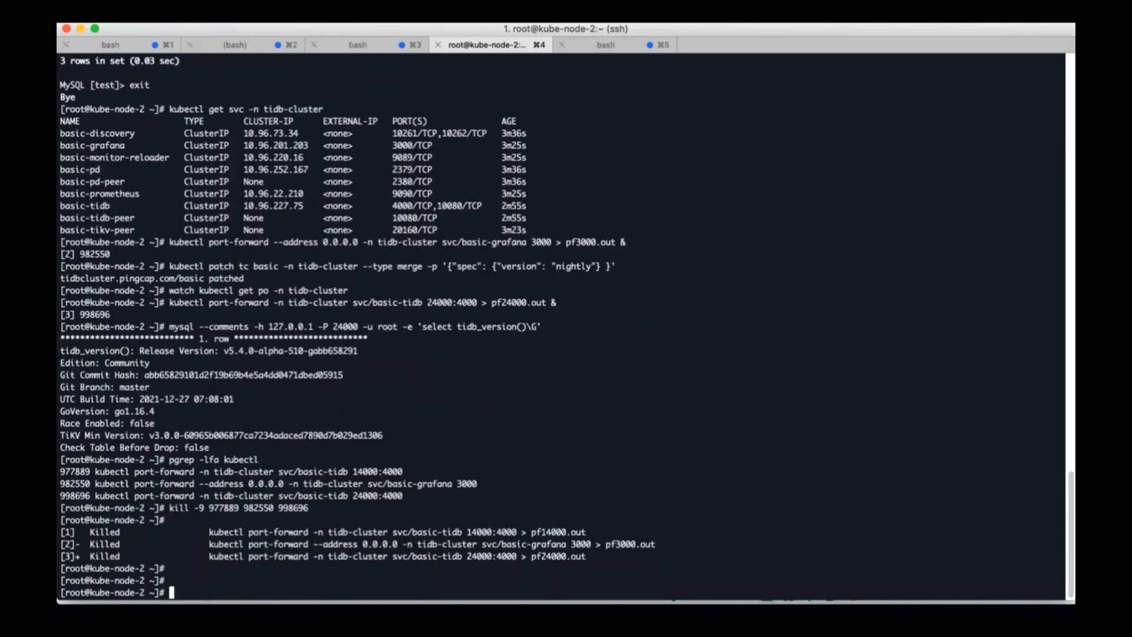
type("kill -9 977889 982550 998696")
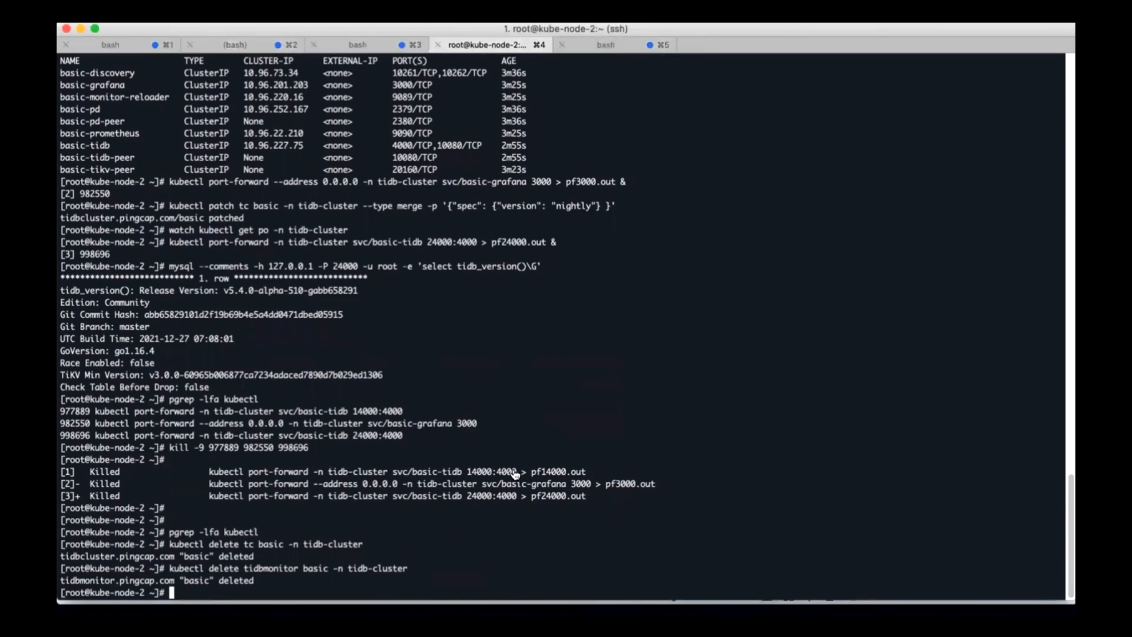
Delete the PVCs, patch PVs to Delete, remove namespace tidb-cluster, and delete the kind cluster
key("Return")
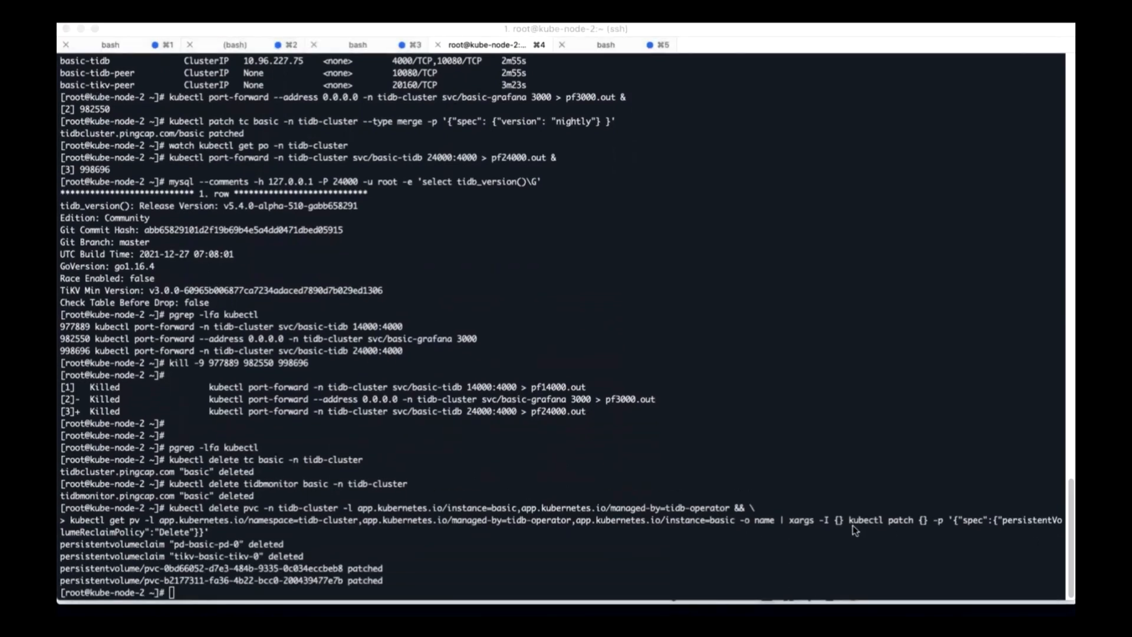
type("kubectl delete namespace tidb-cluster")
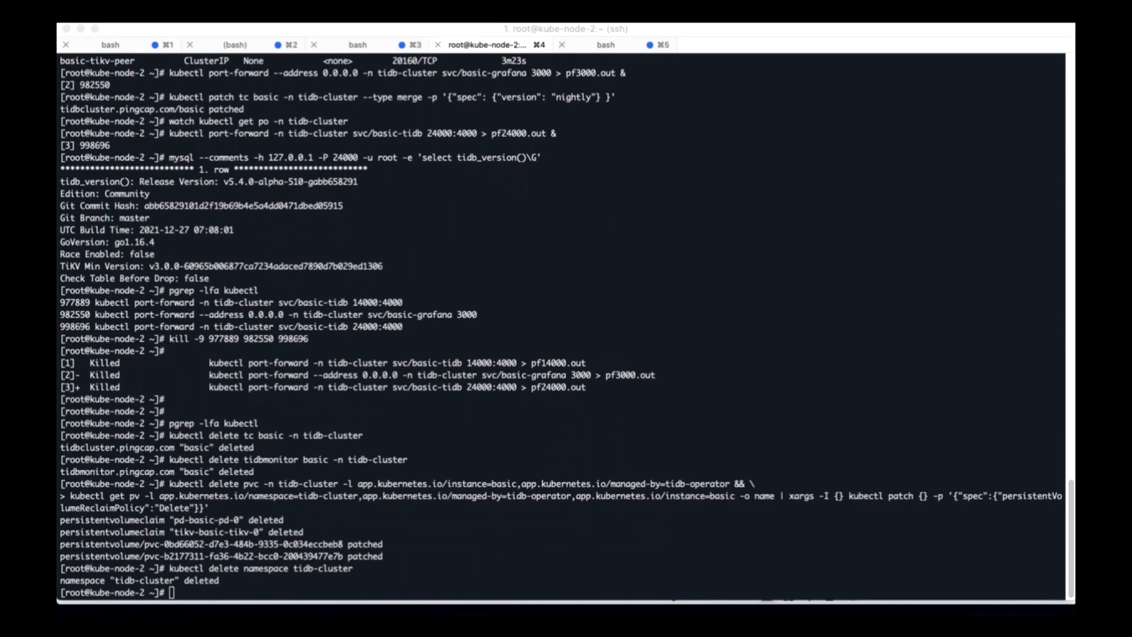
mouse_move(822, 549)
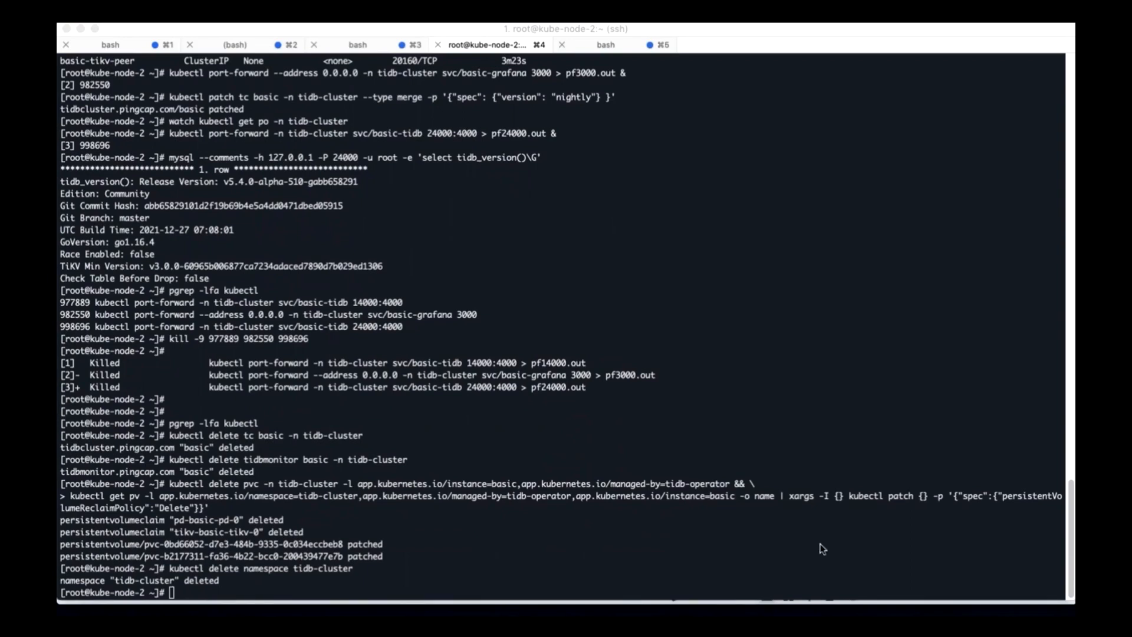
type("kind delete cluster")
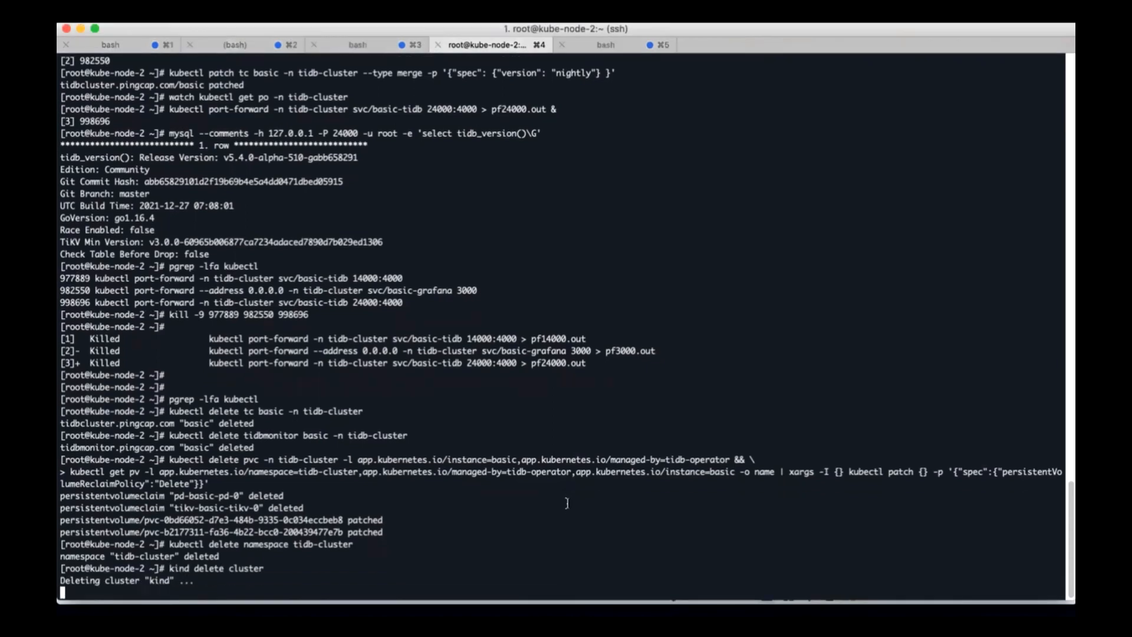